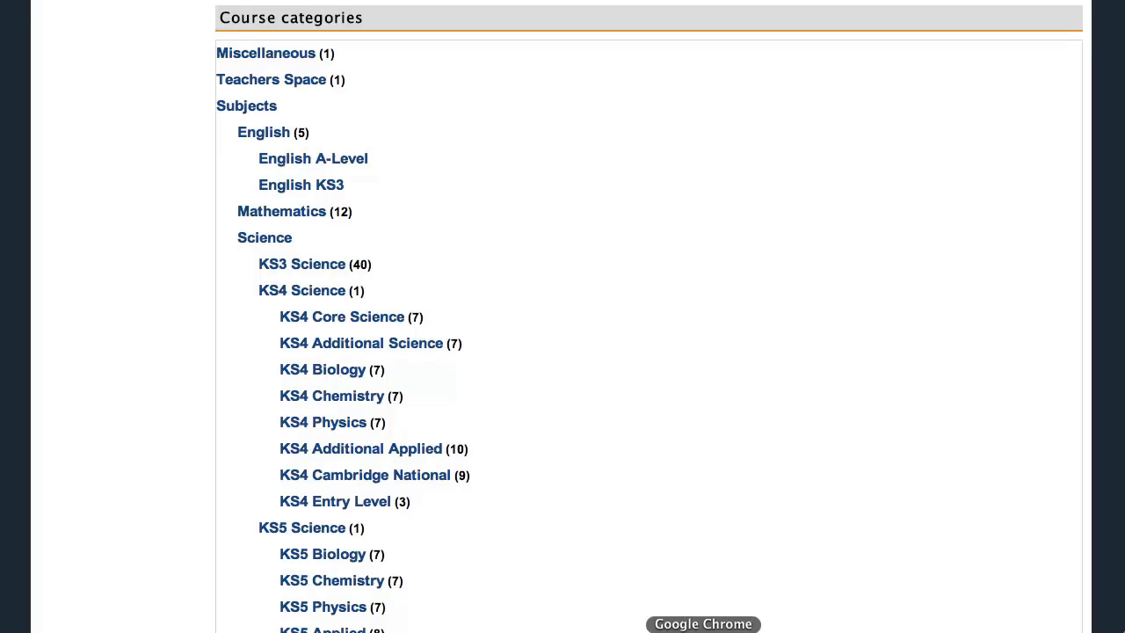
pyautogui.moveTo(589, 299)
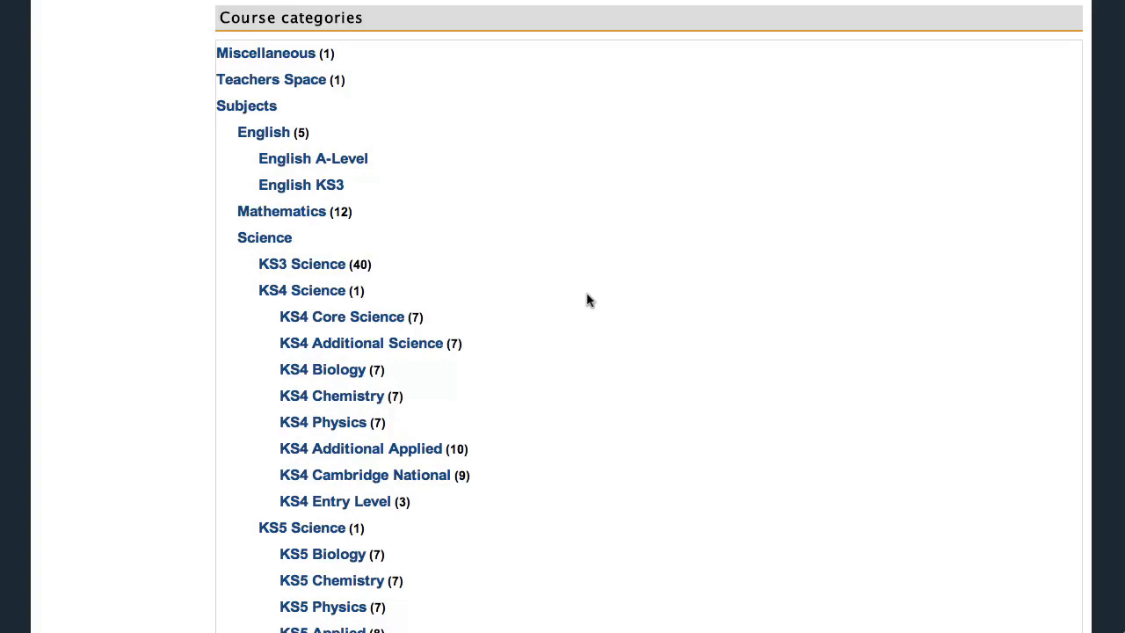
pyautogui.moveTo(542, 299)
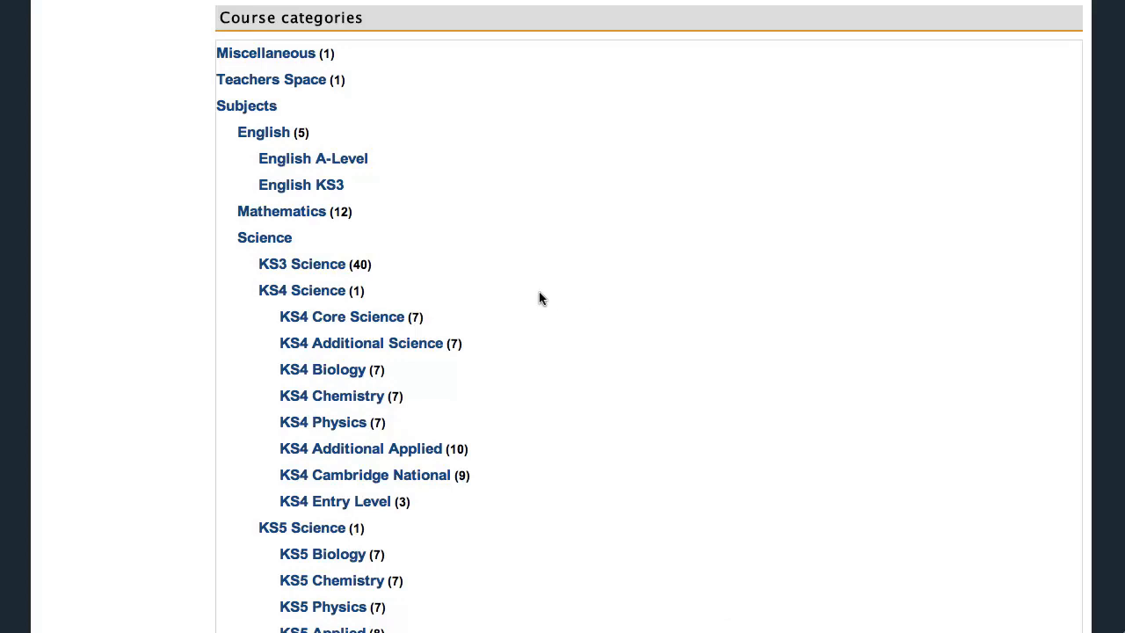
pyautogui.moveTo(266, 53)
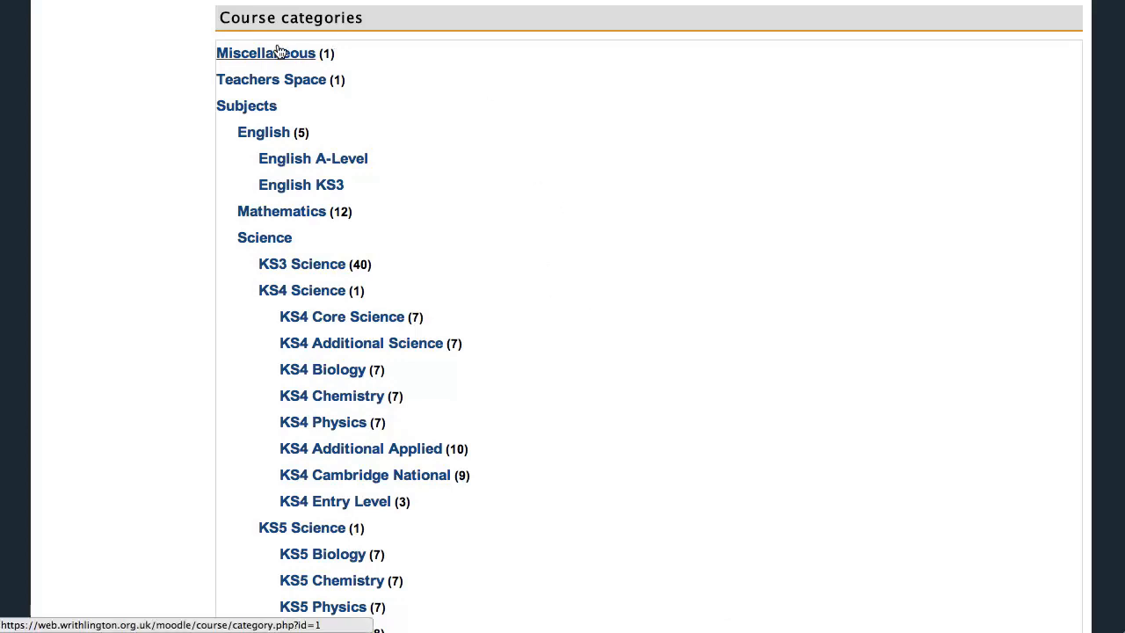
# Open My First Course from the Miscellaneous course category
pyautogui.click(265, 53)
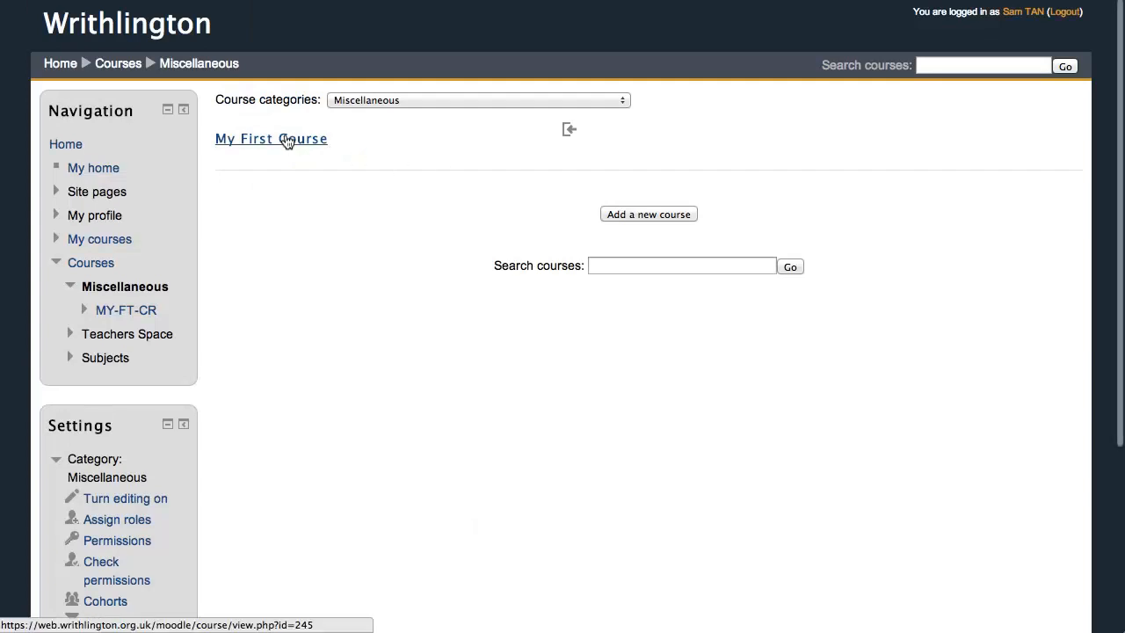
pyautogui.click(270, 139)
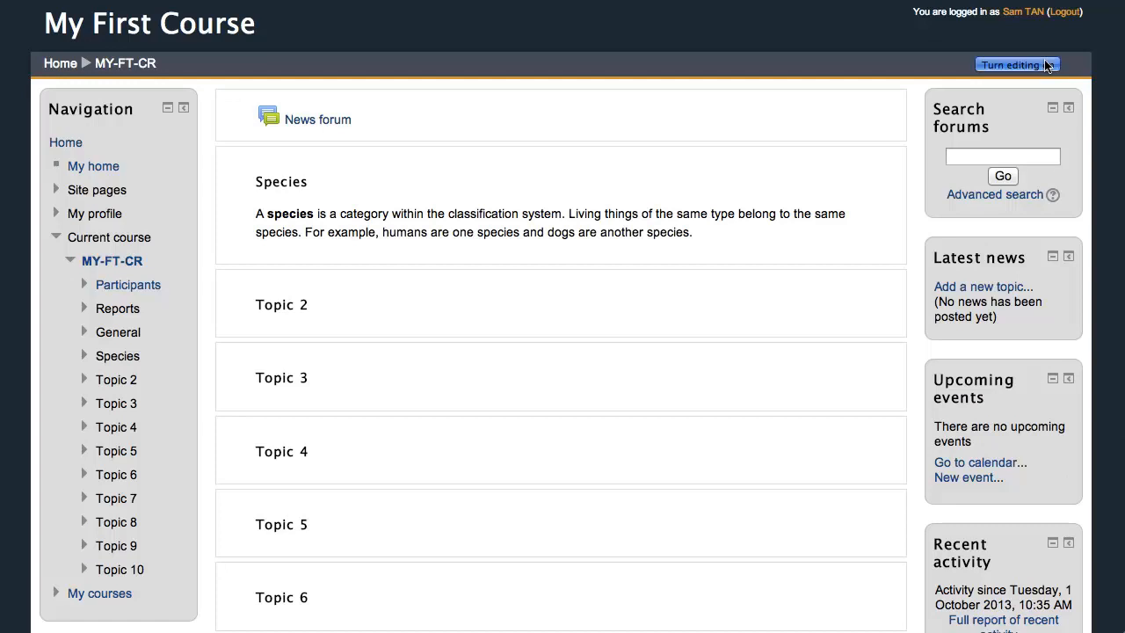
# Turn editing on for My First Course
pyautogui.click(1016, 64)
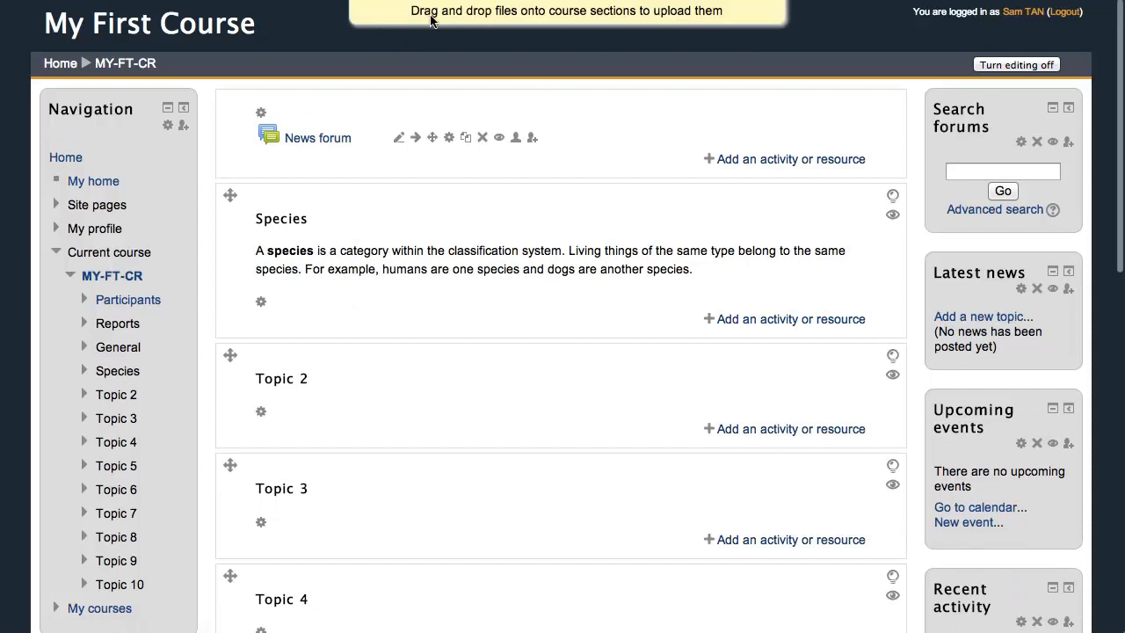
pyautogui.moveTo(686, 53)
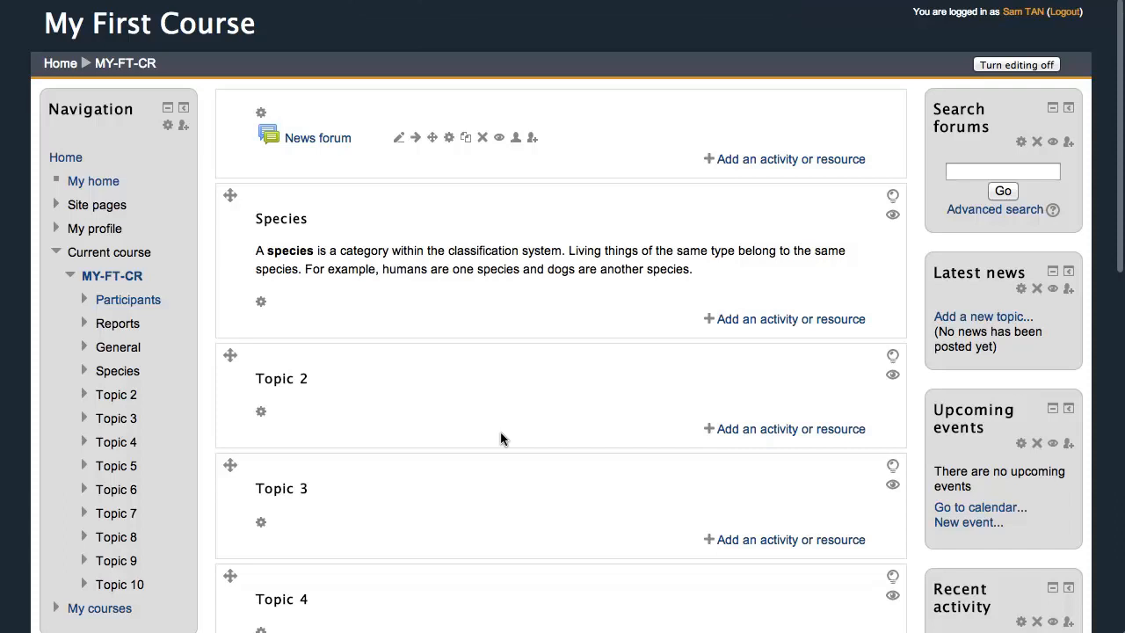
pyautogui.moveTo(44, 622)
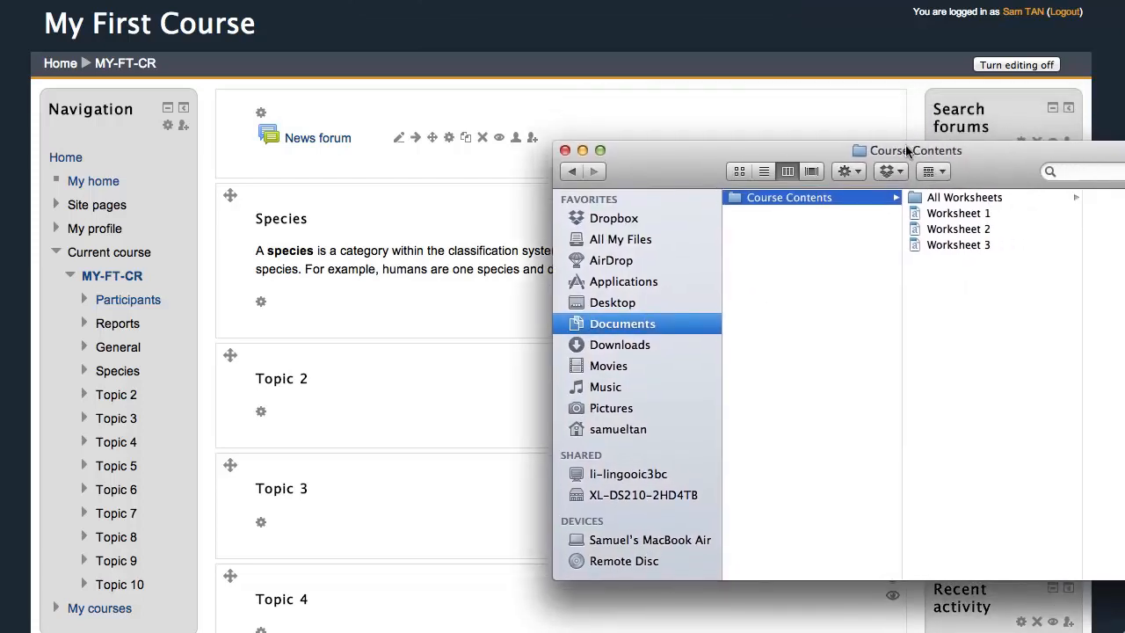
# Drag Worksheet 1 from the Course Contents folder into the Species section
pyautogui.moveTo(910, 149); pyautogui.dragTo(930, 151)
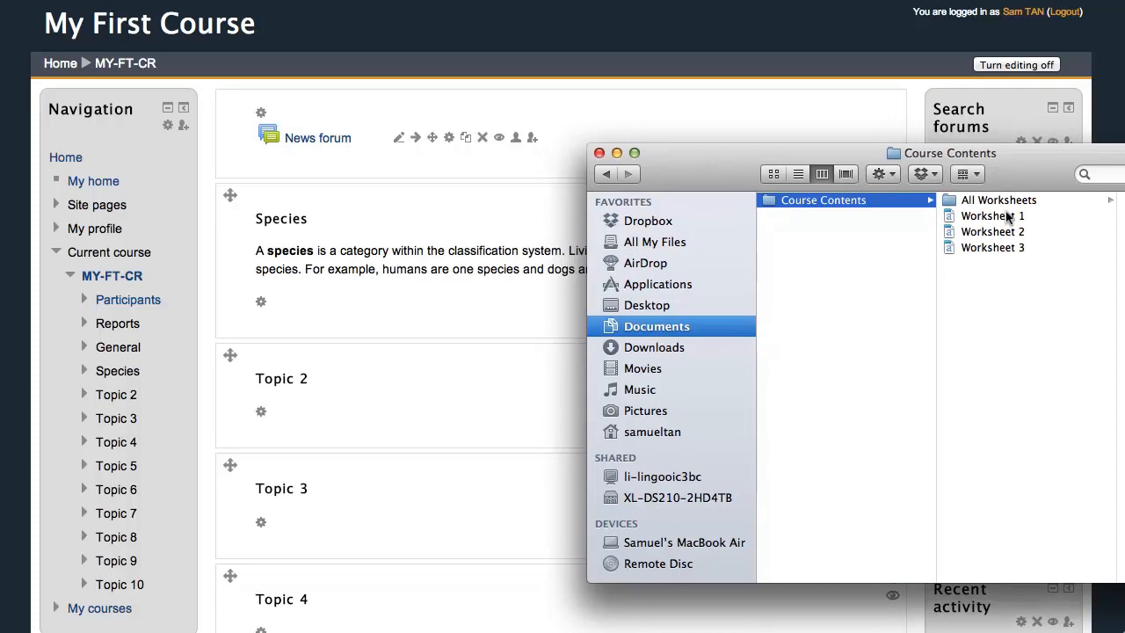
pyautogui.click(991, 214)
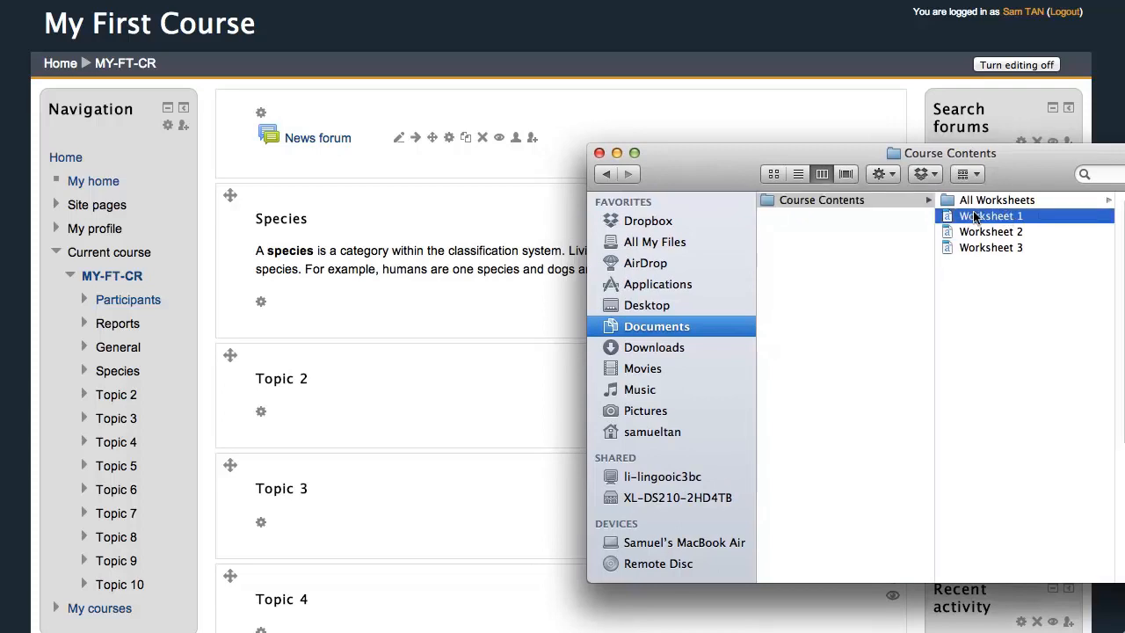
pyautogui.moveTo(992, 214); pyautogui.dragTo(447, 355)
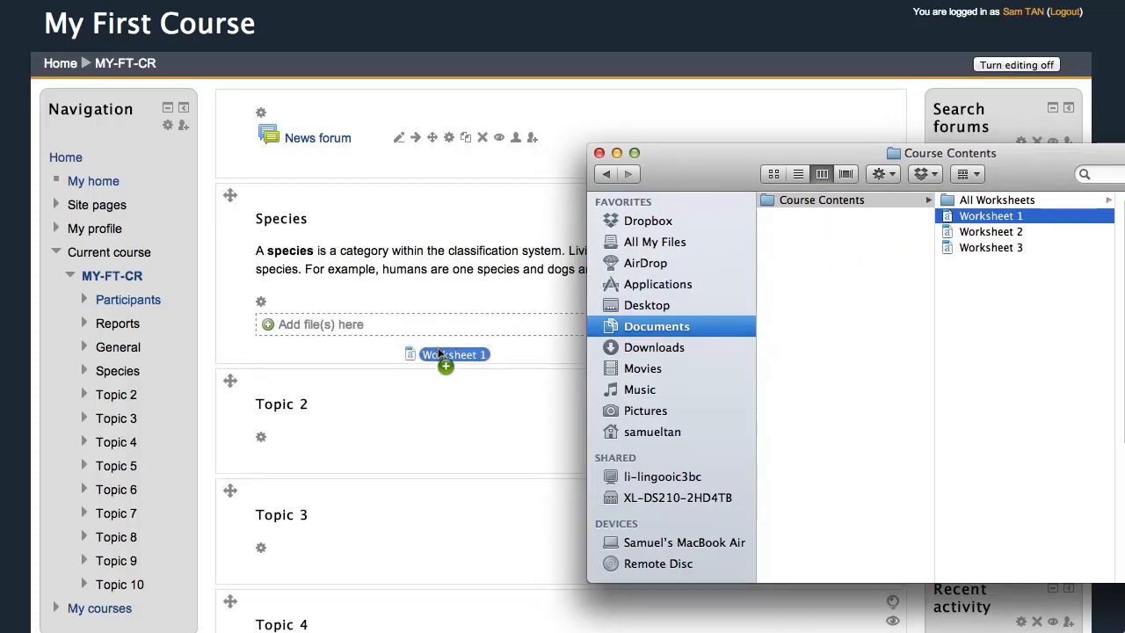
pyautogui.moveTo(453, 355); pyautogui.dragTo(319, 326)
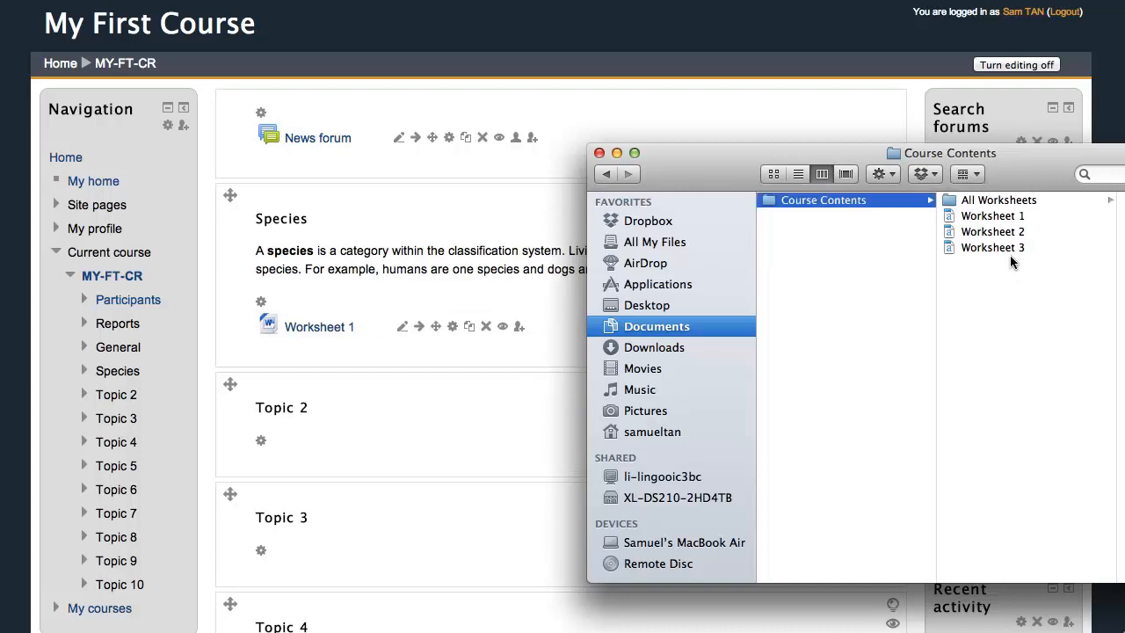
# Drag Worksheet 2 and Worksheet 3 together into the Topic 2 section
pyautogui.click(991, 232)
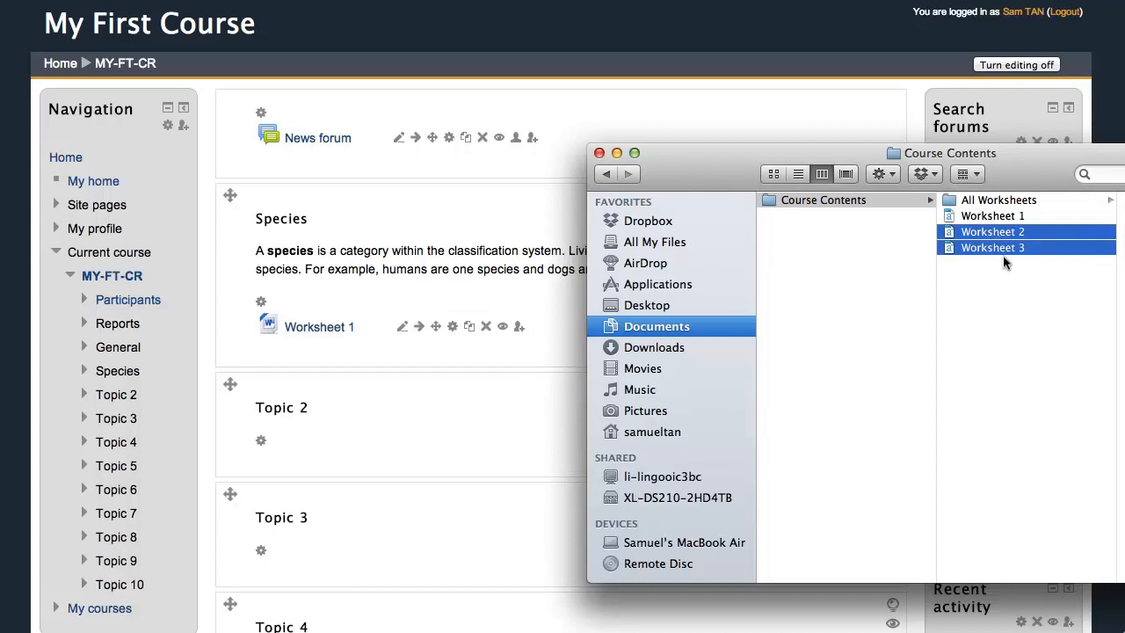
pyautogui.moveTo(1013, 232)
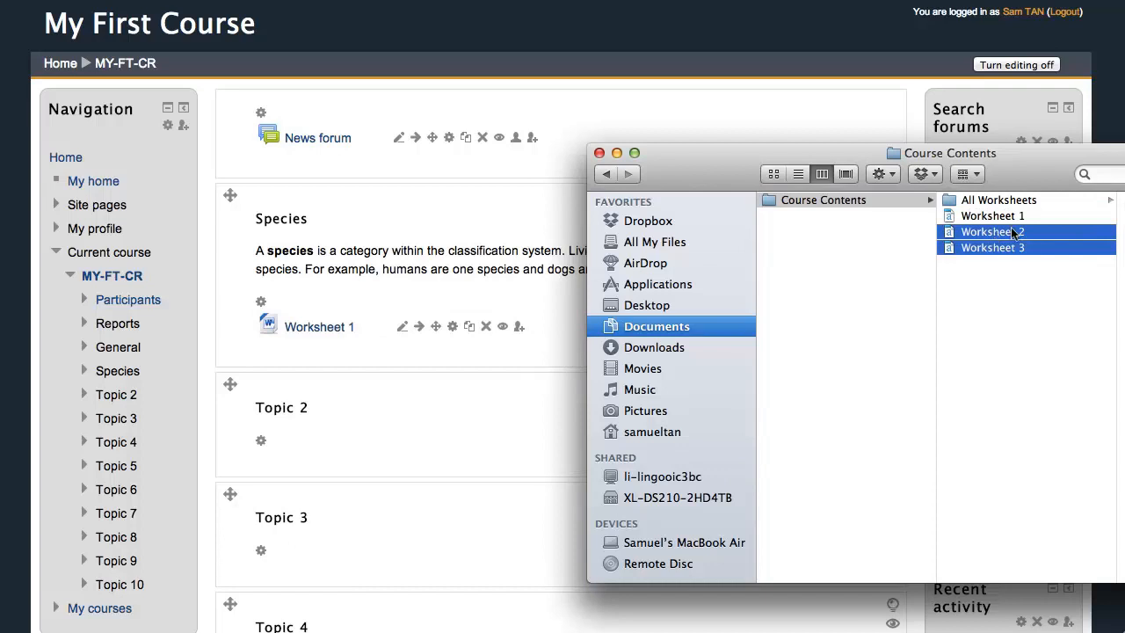
pyautogui.moveTo(992, 239); pyautogui.dragTo(436, 431)
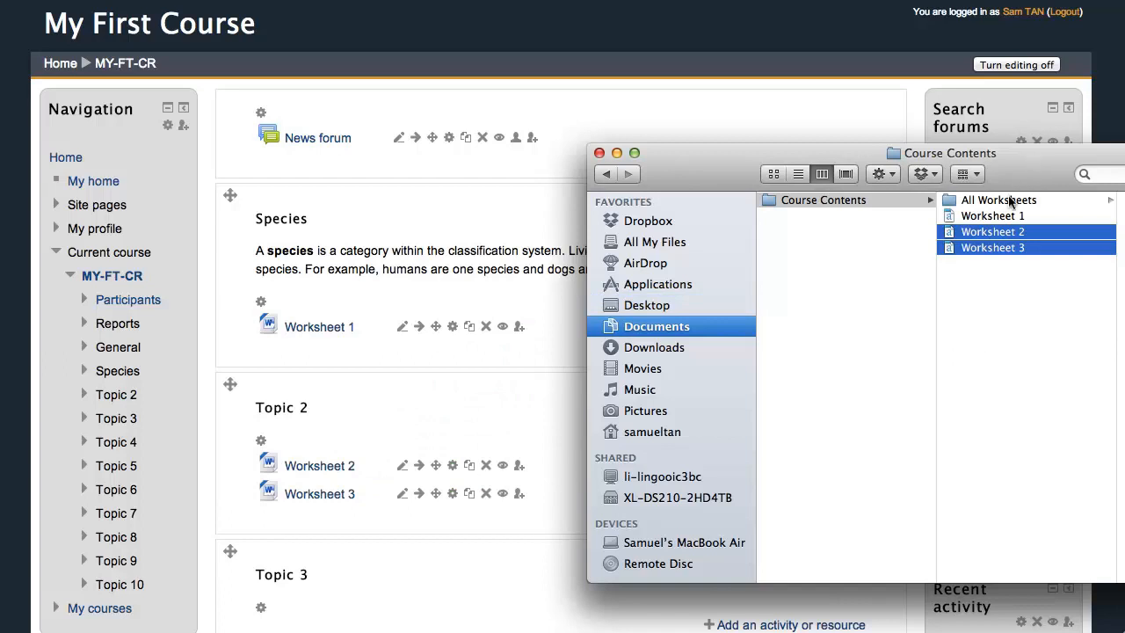
pyautogui.click(998, 200)
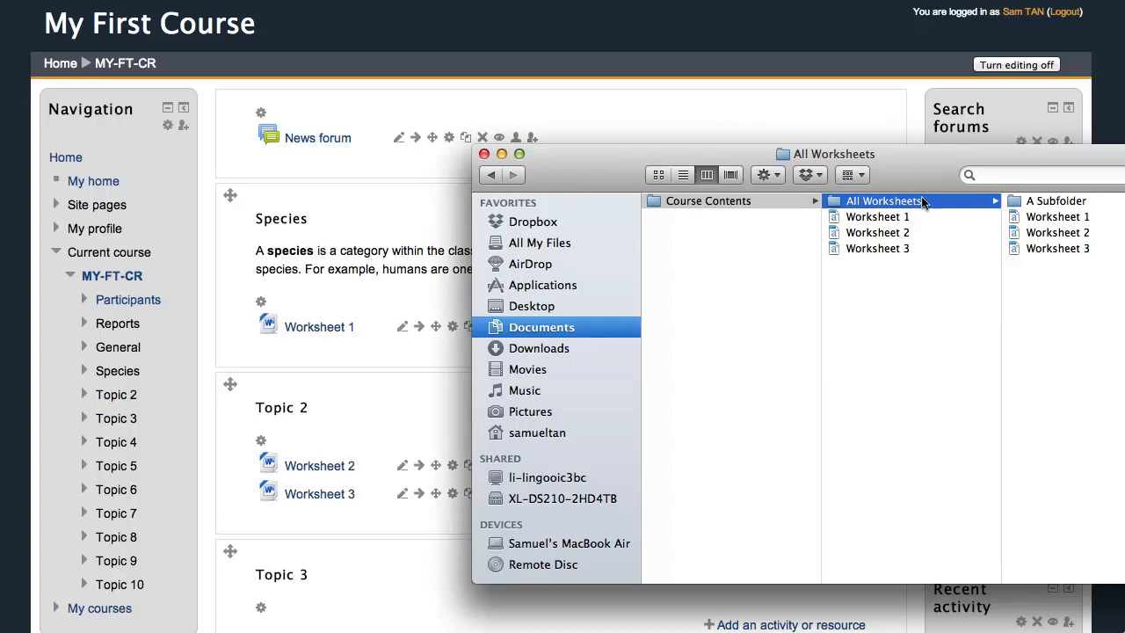
pyautogui.moveTo(1046, 253)
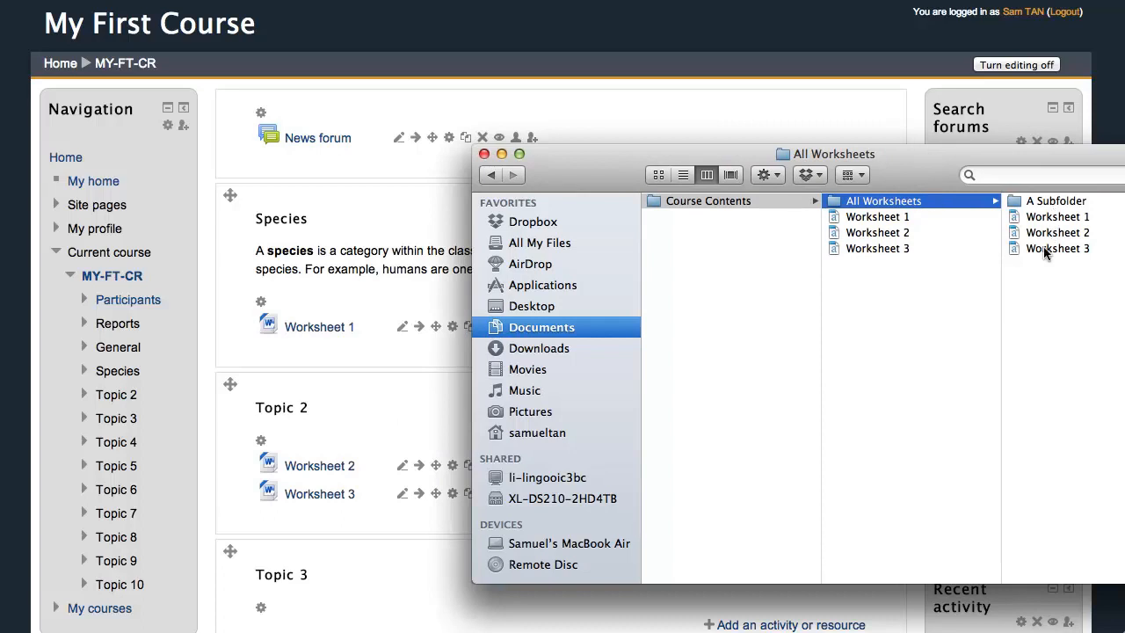
# Compress the All Worksheets folder (with A Subfolder) into All Worksheets.zip
pyautogui.click(1059, 201)
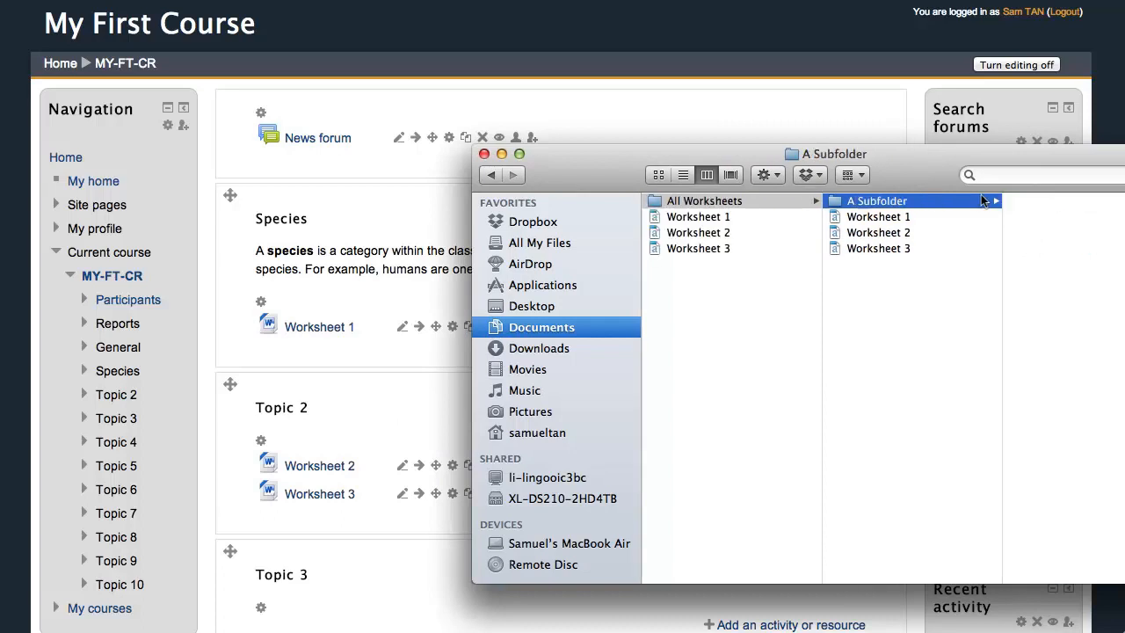
pyautogui.click(703, 201)
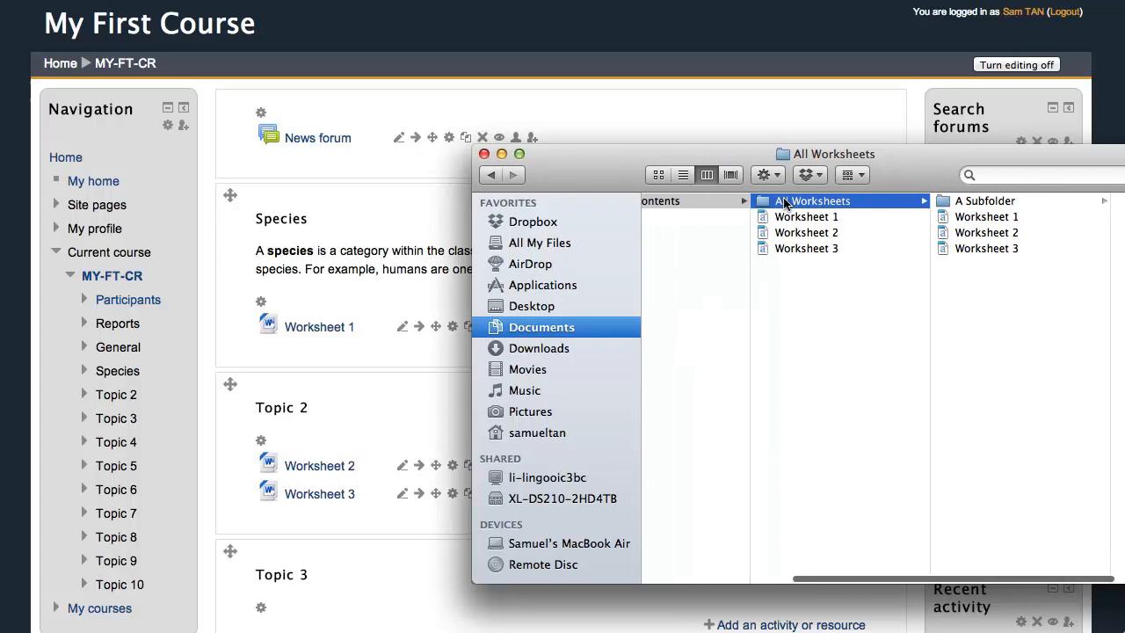
pyautogui.rightClick(809, 201)
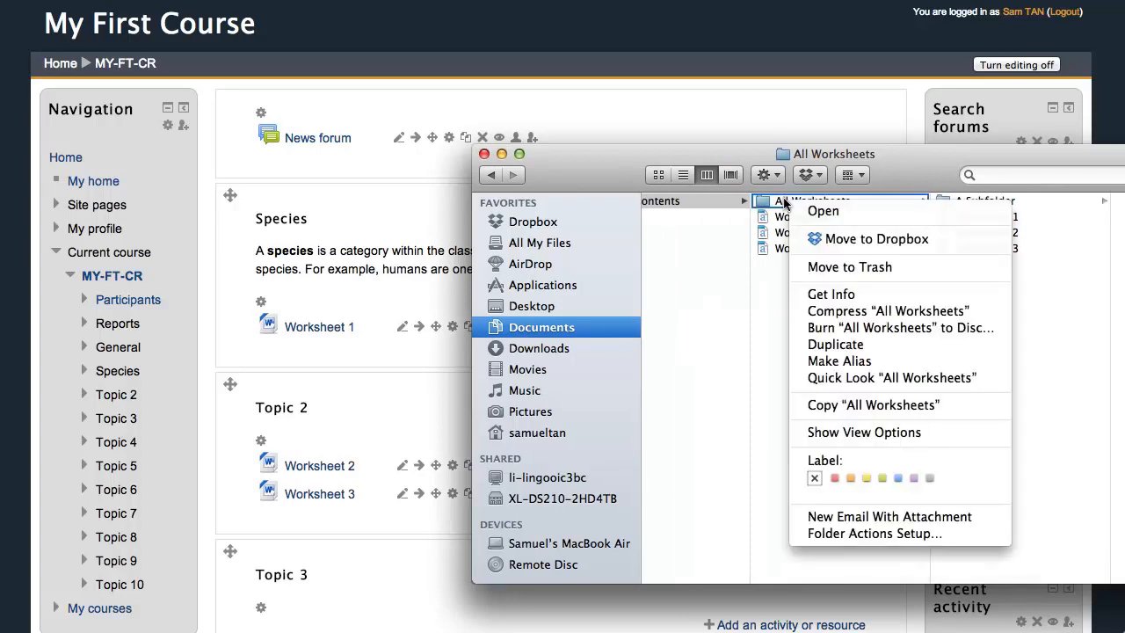
pyautogui.moveTo(888, 328)
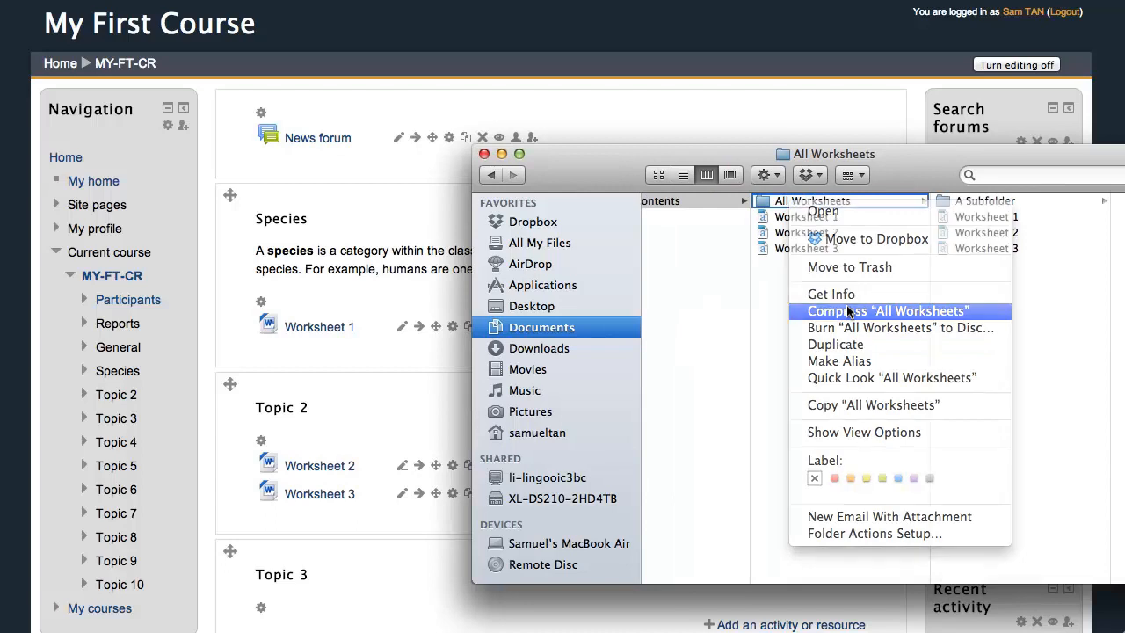
pyautogui.click(888, 310)
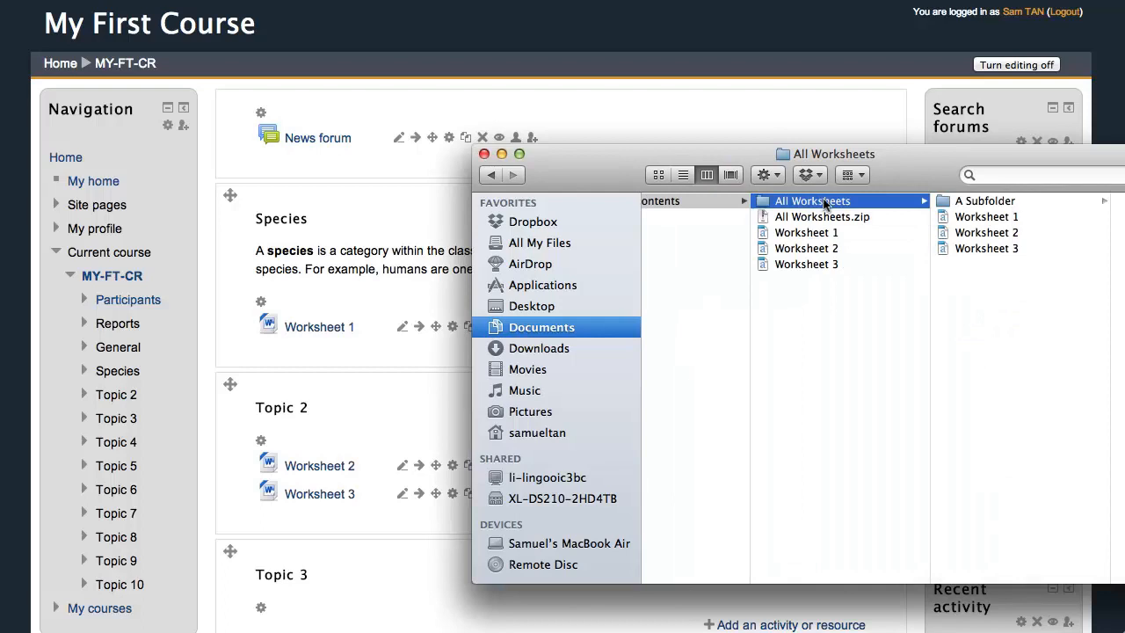
pyautogui.moveTo(791, 364)
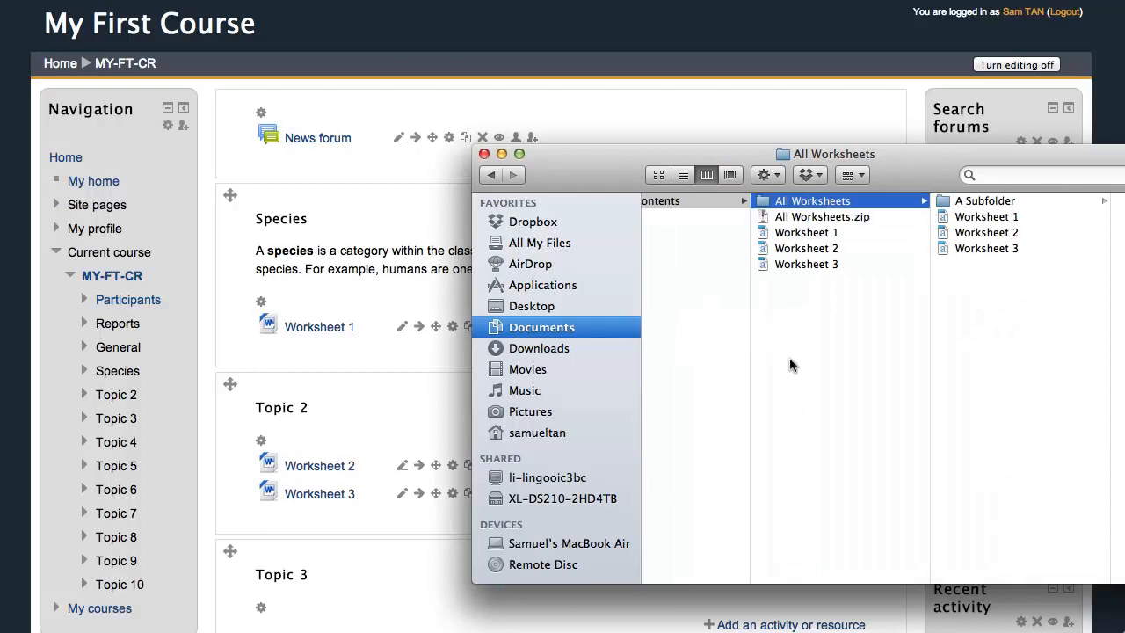
pyautogui.moveTo(950, 349)
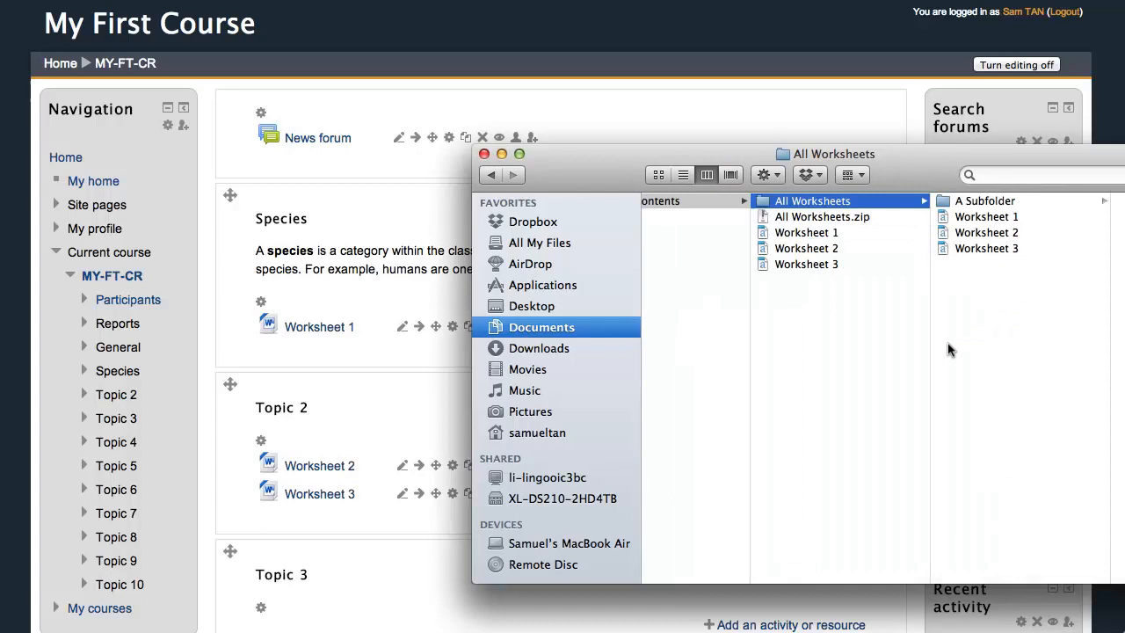
pyautogui.moveTo(826, 220)
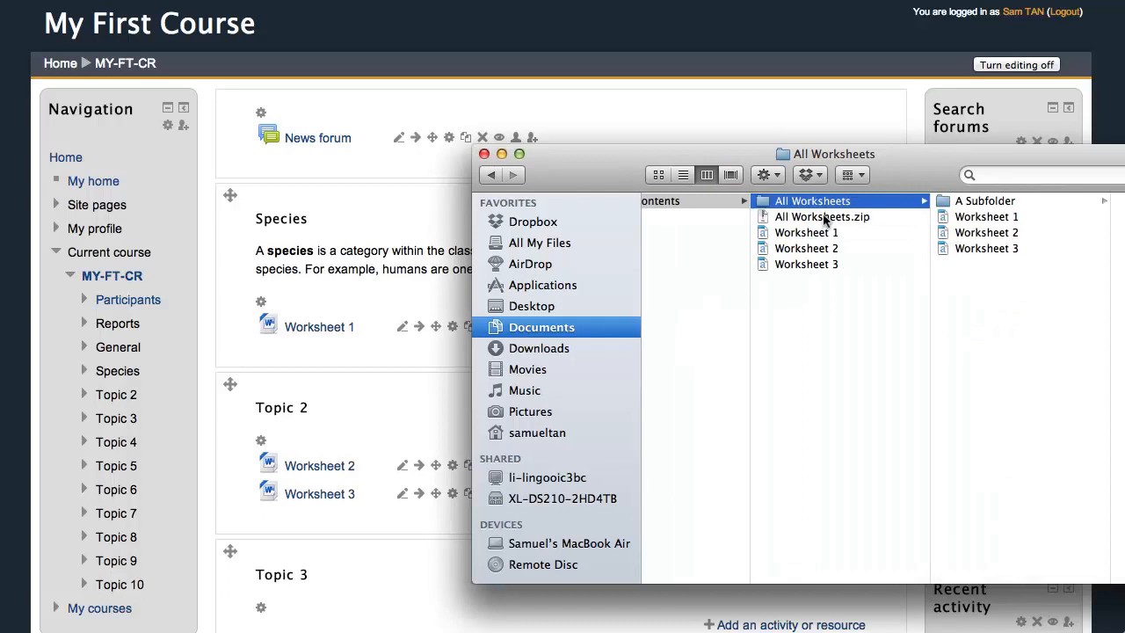
pyautogui.click(822, 216)
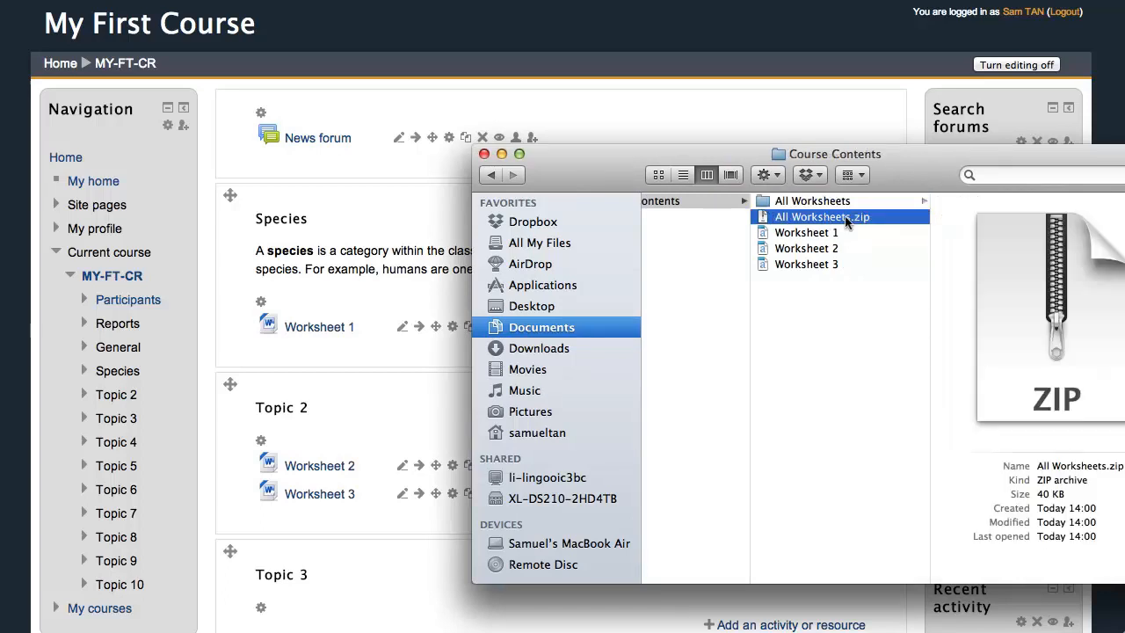
pyautogui.click(812, 201)
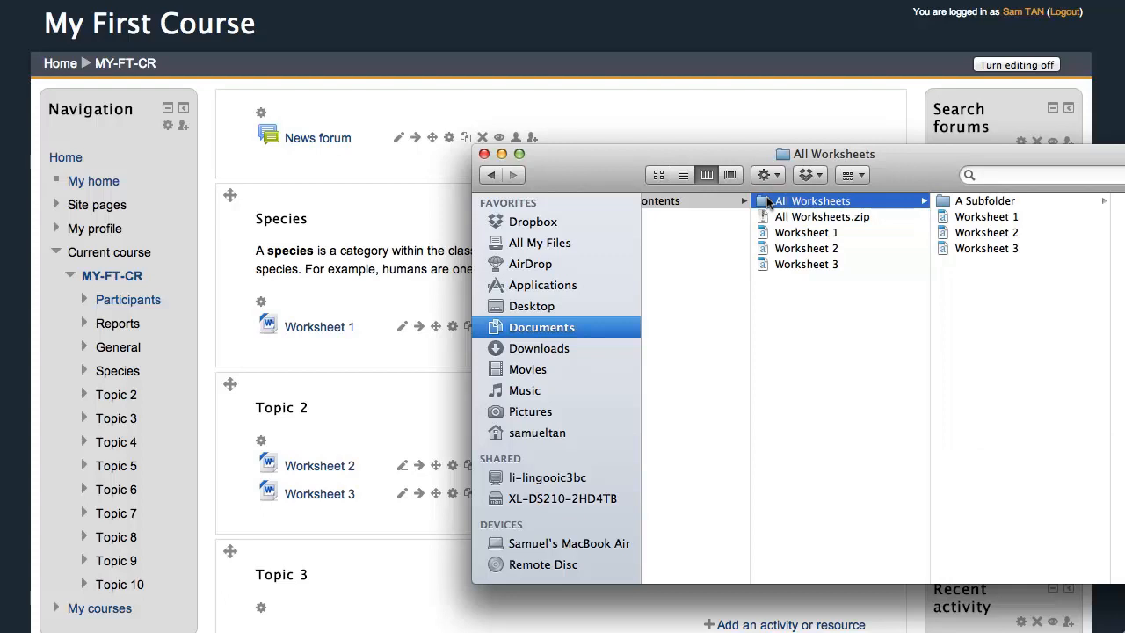
pyautogui.moveTo(942, 175)
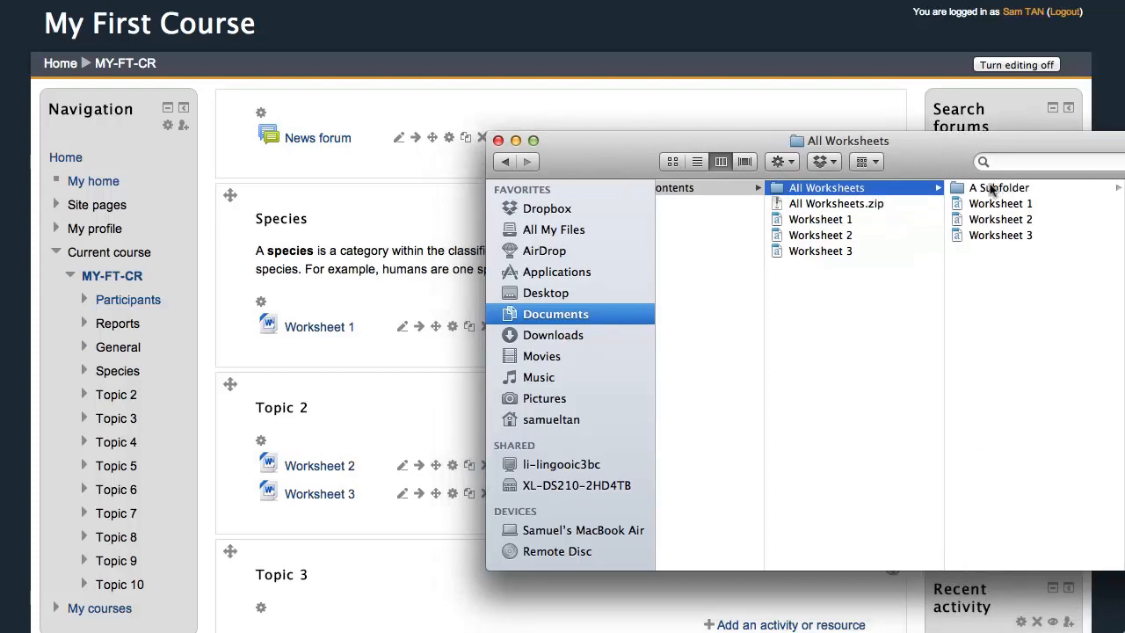
# Drag All Worksheets.zip onto the course page to start its upload
pyautogui.click(836, 203)
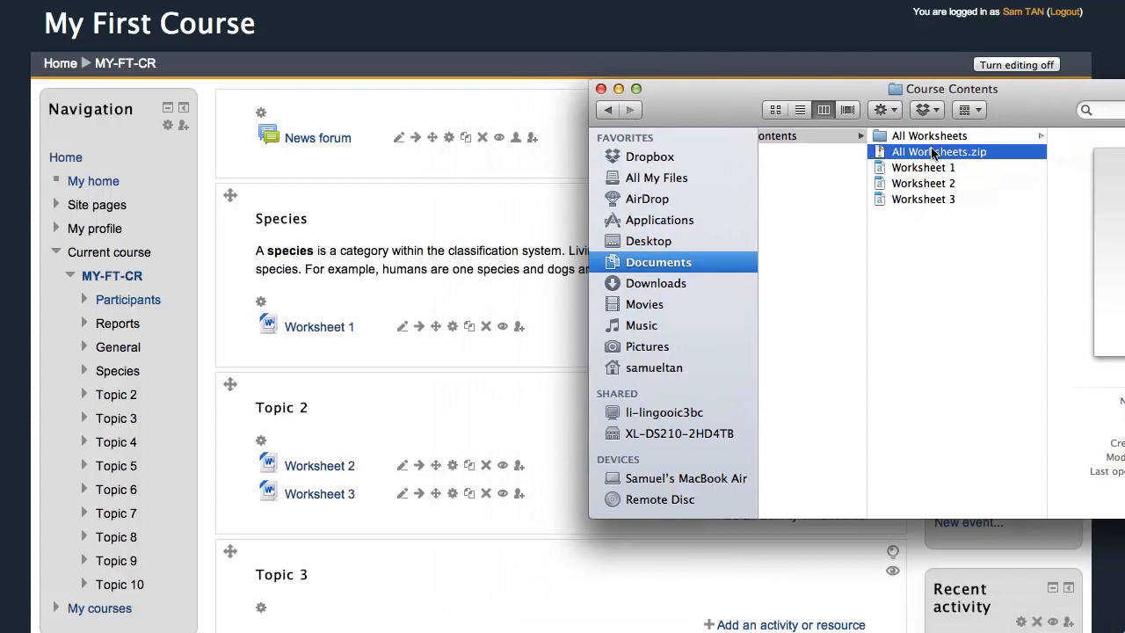
pyautogui.moveTo(939, 151); pyautogui.dragTo(478, 306)
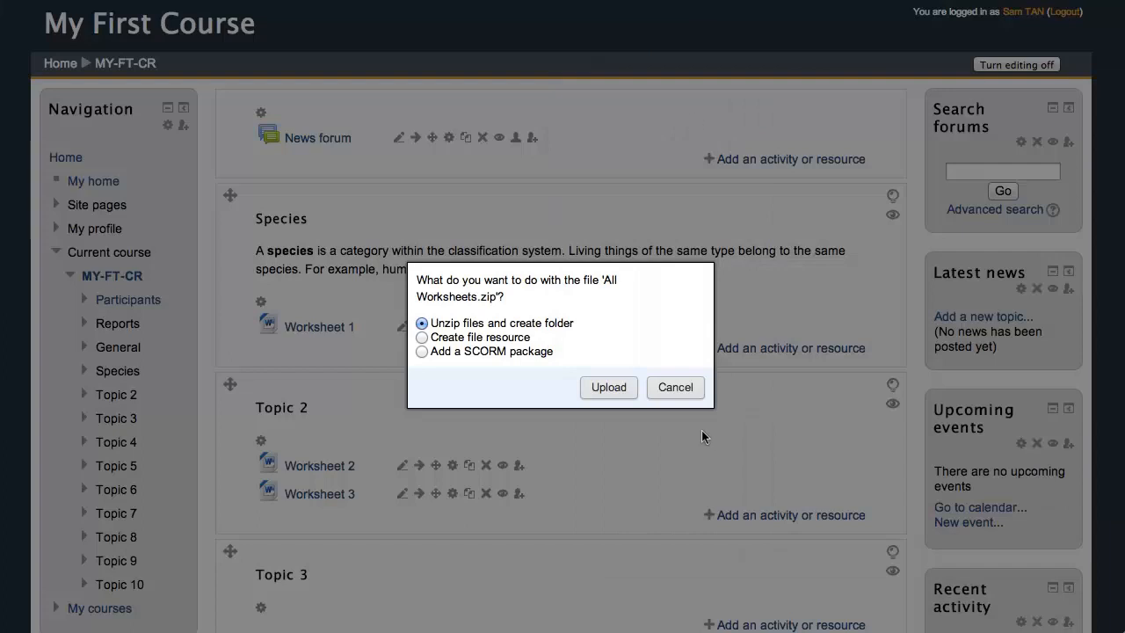
pyautogui.moveTo(563, 330)
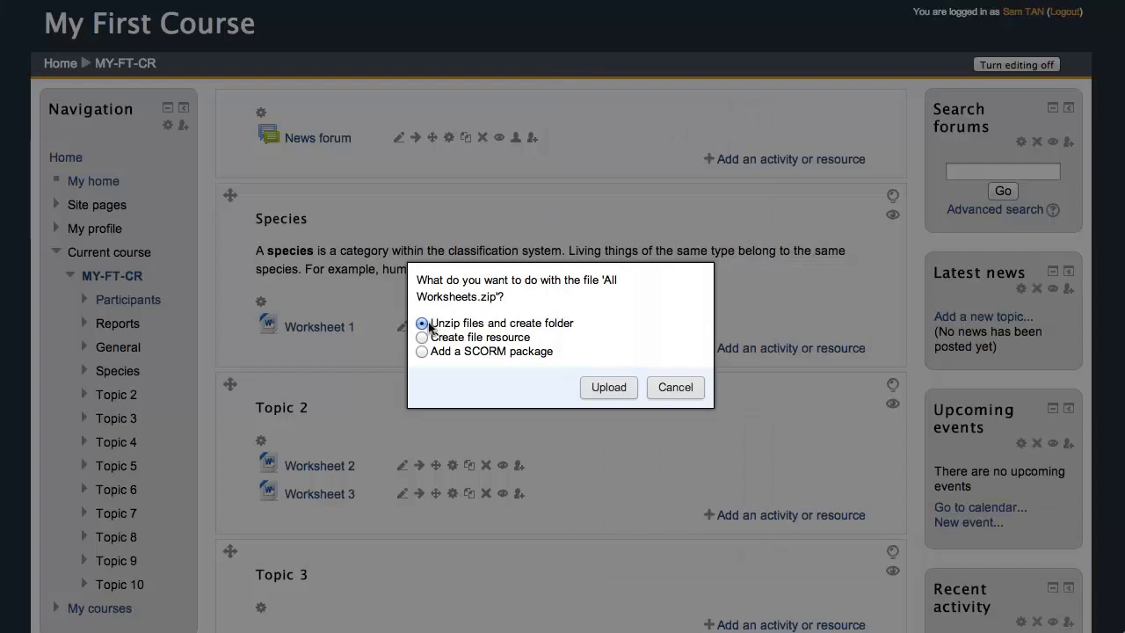
pyautogui.moveTo(537, 331)
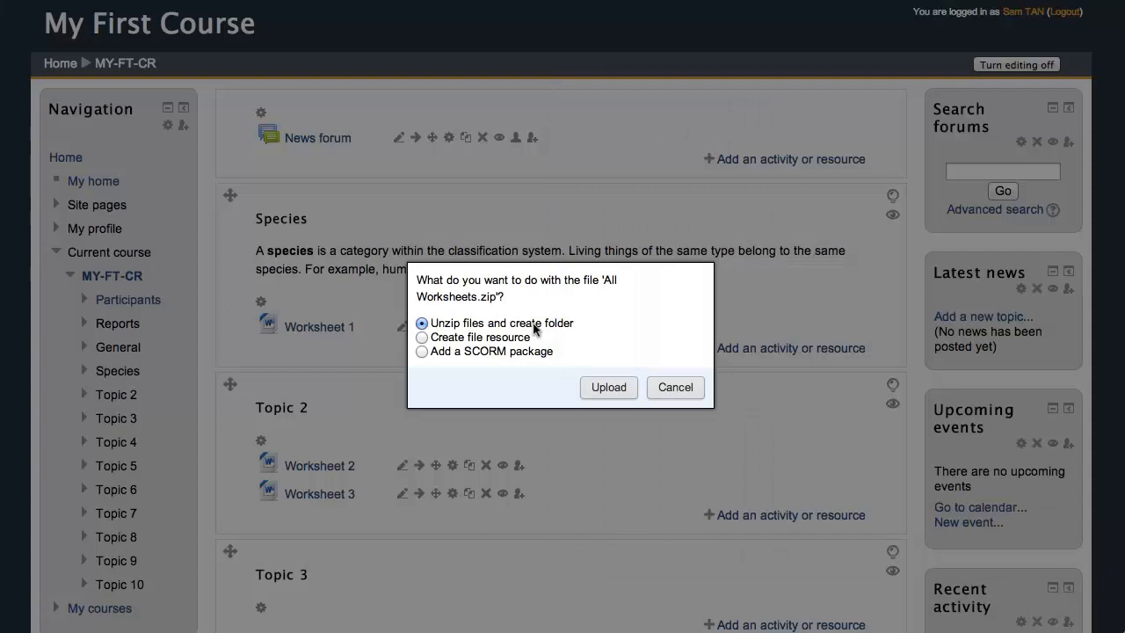
pyautogui.moveTo(587, 327)
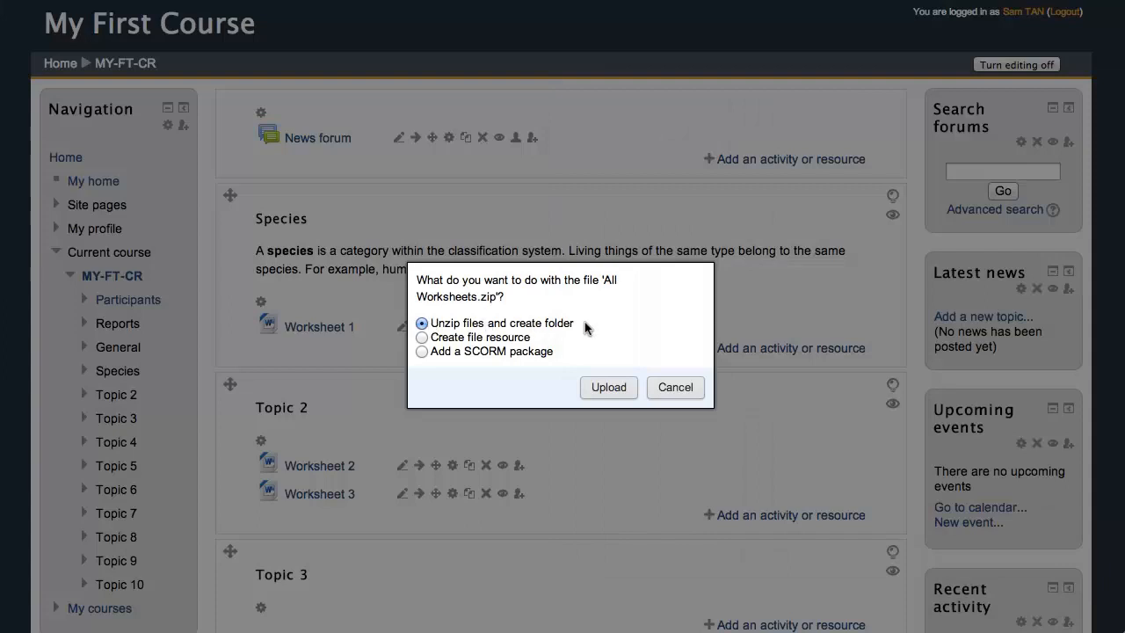
pyautogui.moveTo(326, 282)
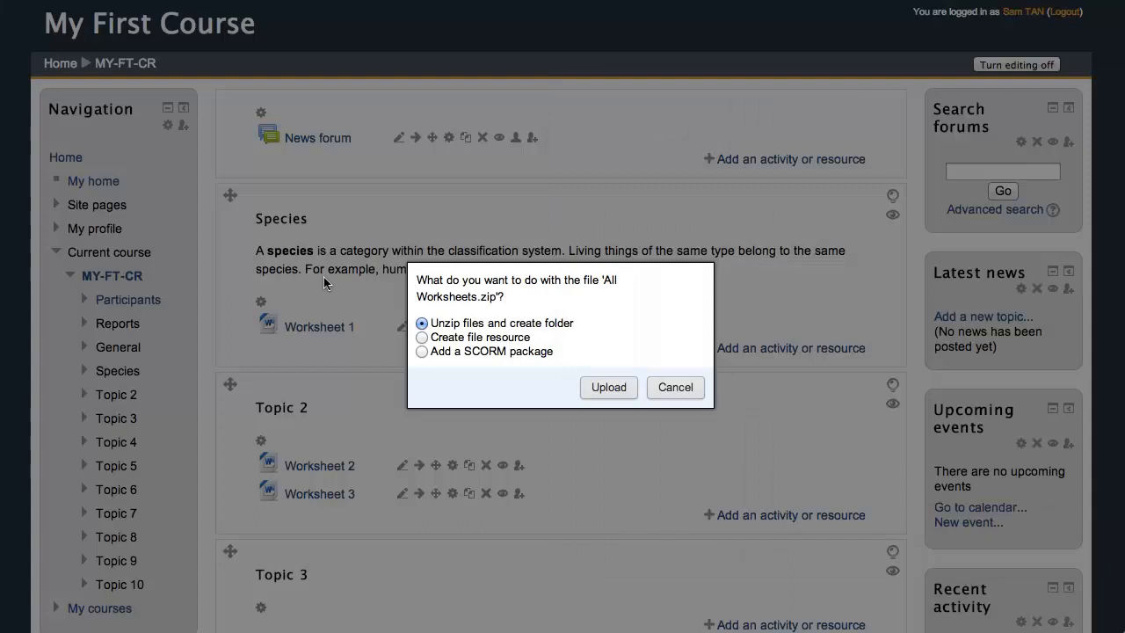
pyautogui.moveTo(562, 358)
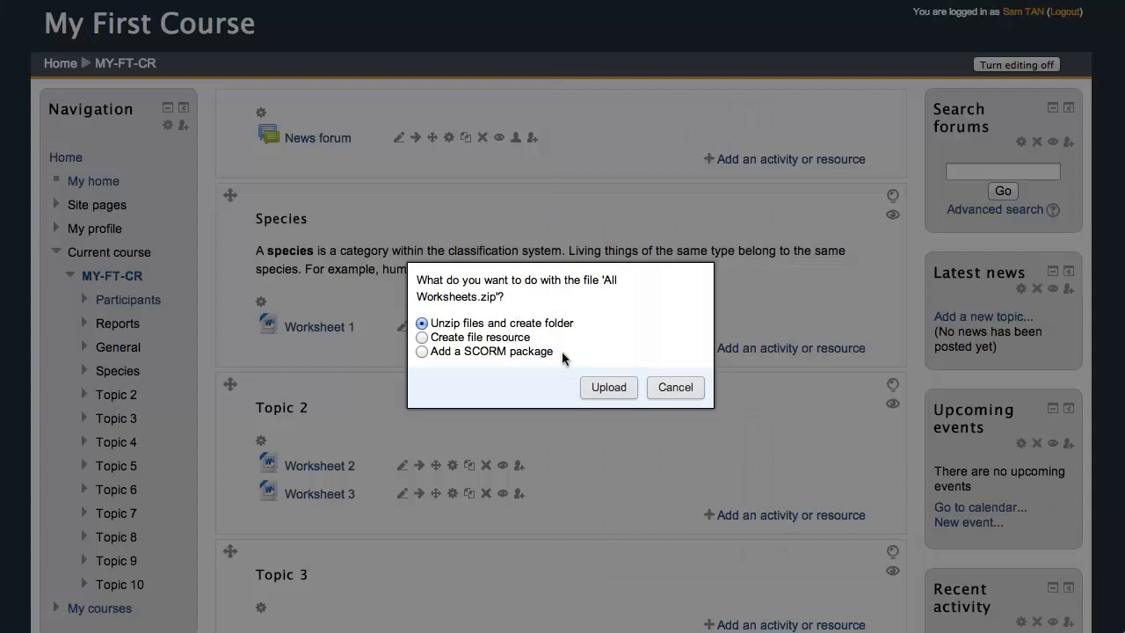
pyautogui.moveTo(644, 372)
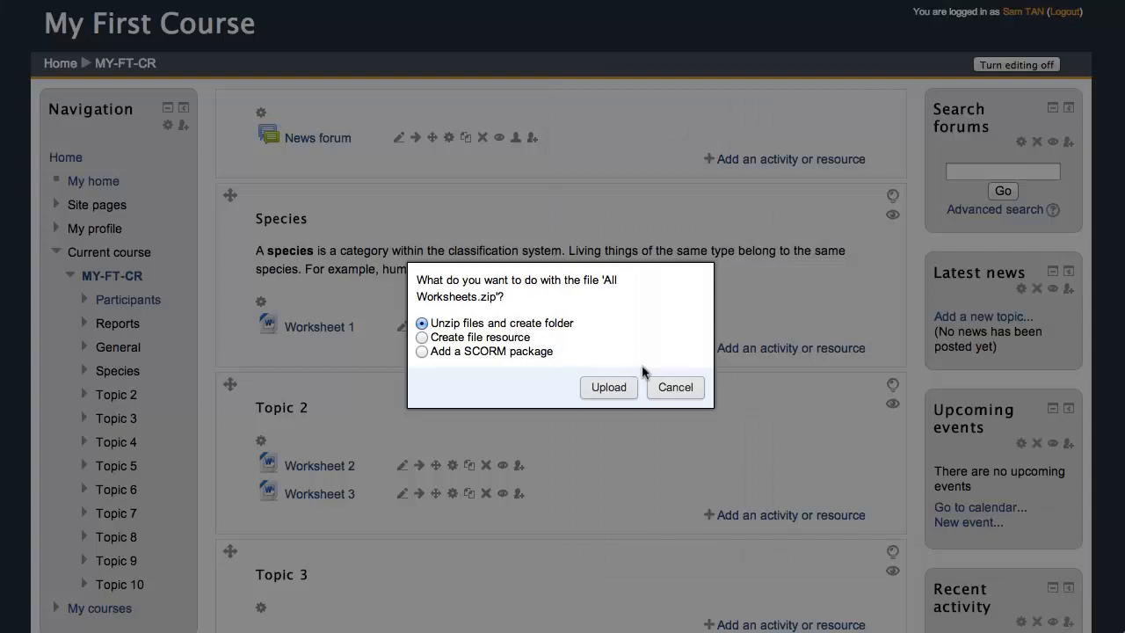
# Upload the archive with 'Unzip files and create folder' selected
pyautogui.click(609, 387)
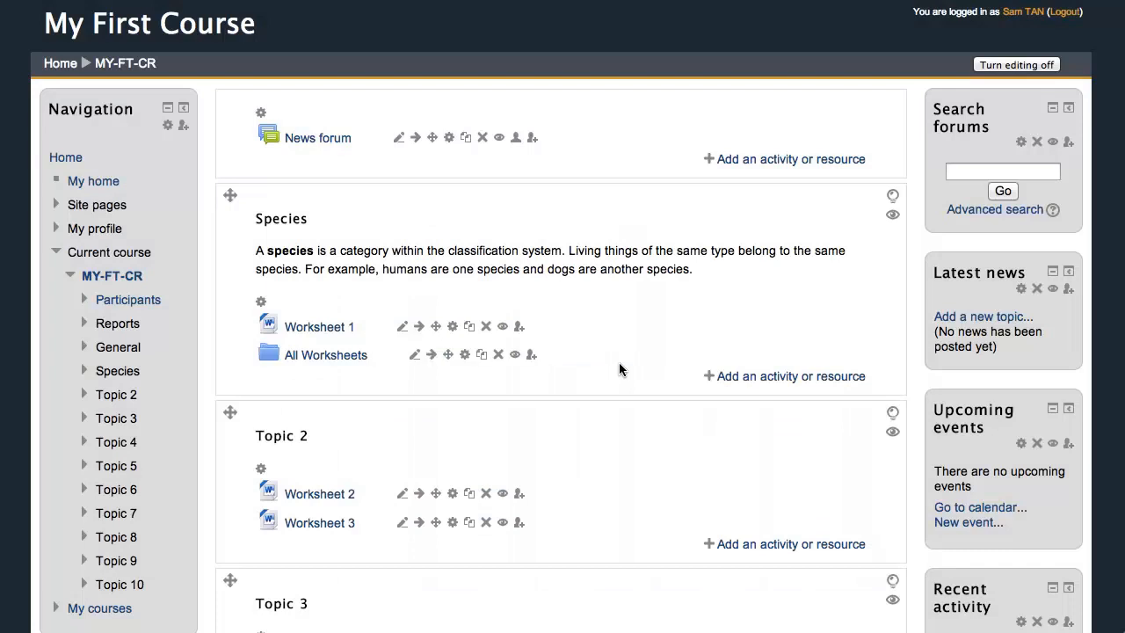
pyautogui.moveTo(436, 355)
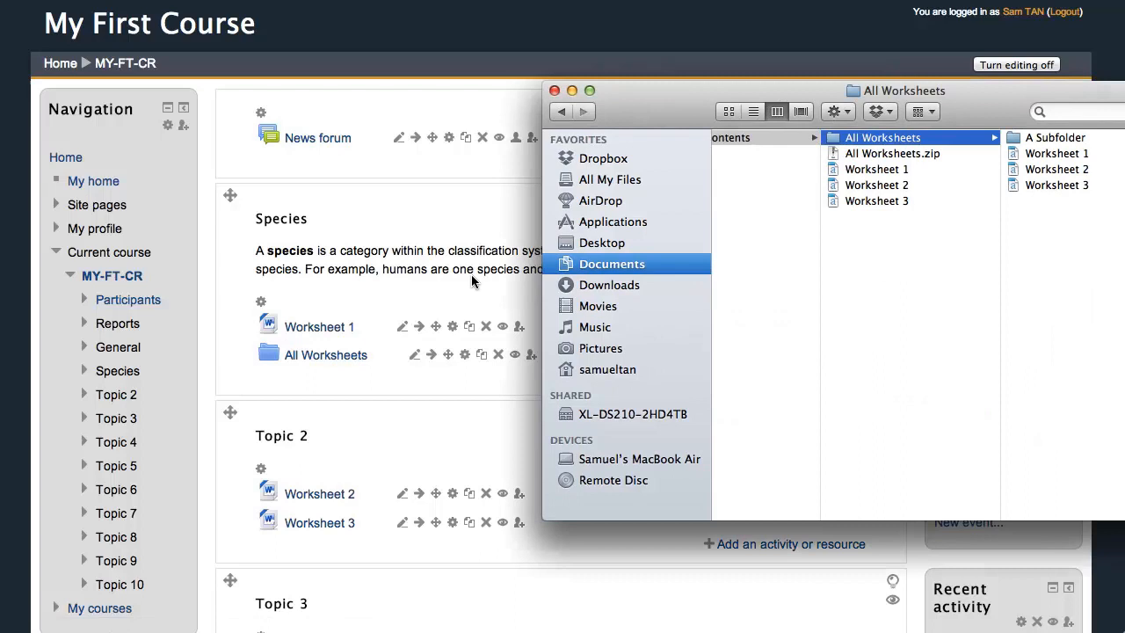
pyautogui.click(556, 91)
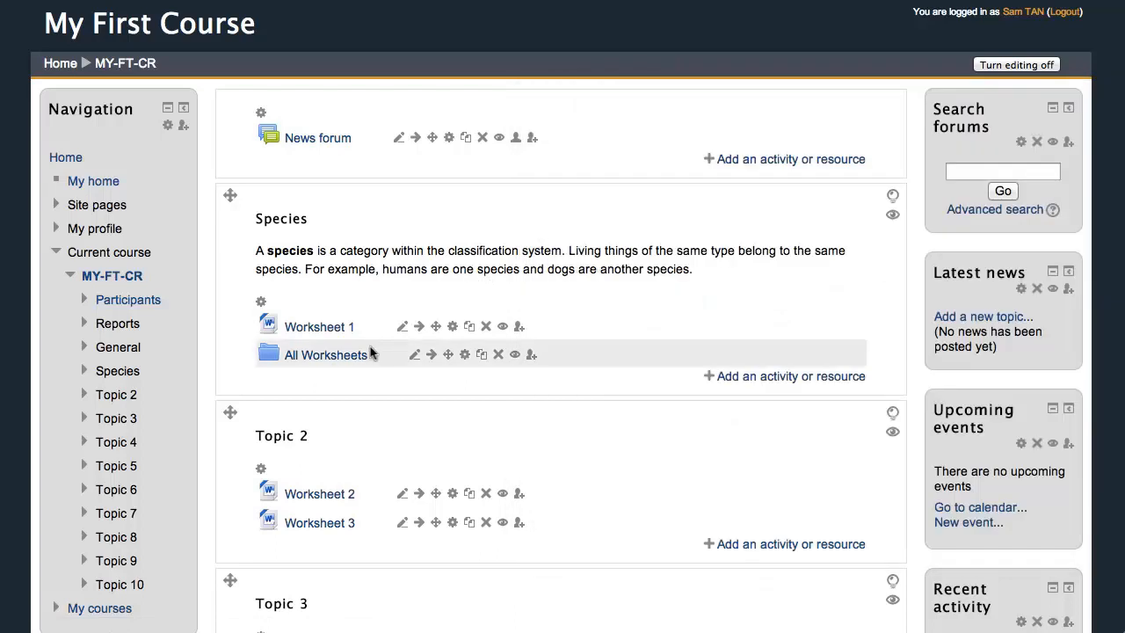
pyautogui.moveTo(325, 355)
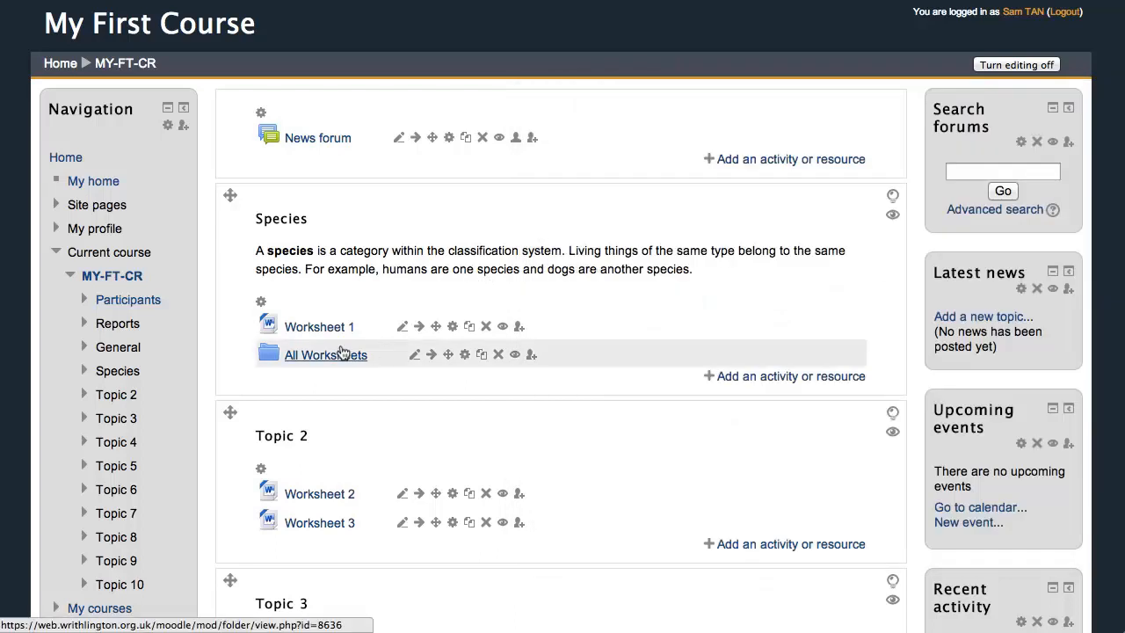
# View the contents of the All Worksheets folder in the Species section
pyautogui.click(325, 356)
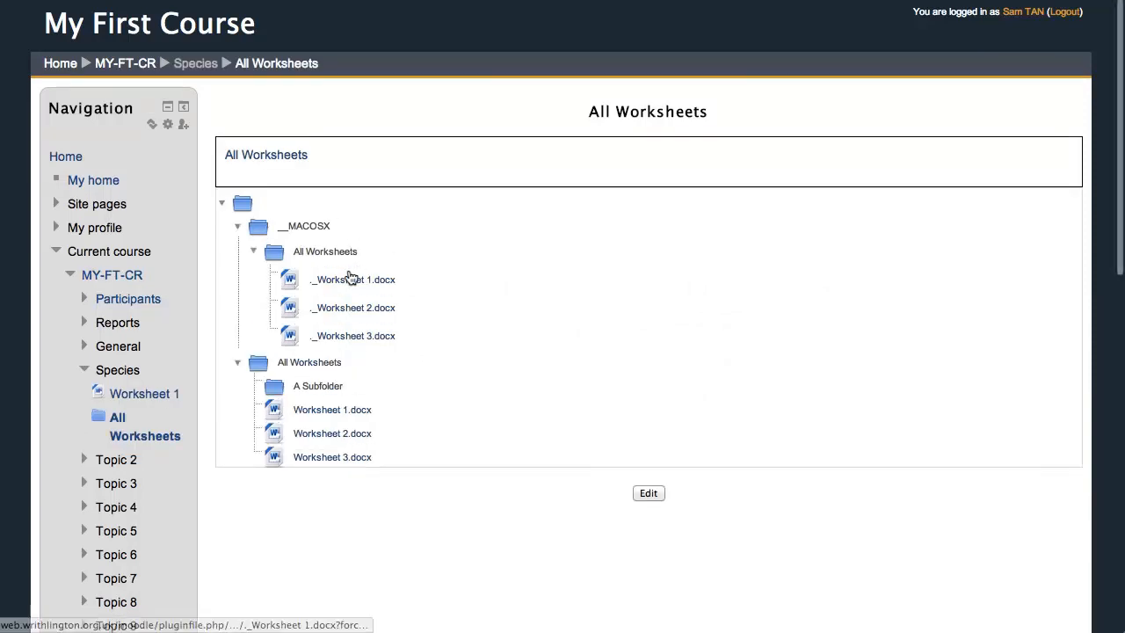
pyautogui.moveTo(355, 337)
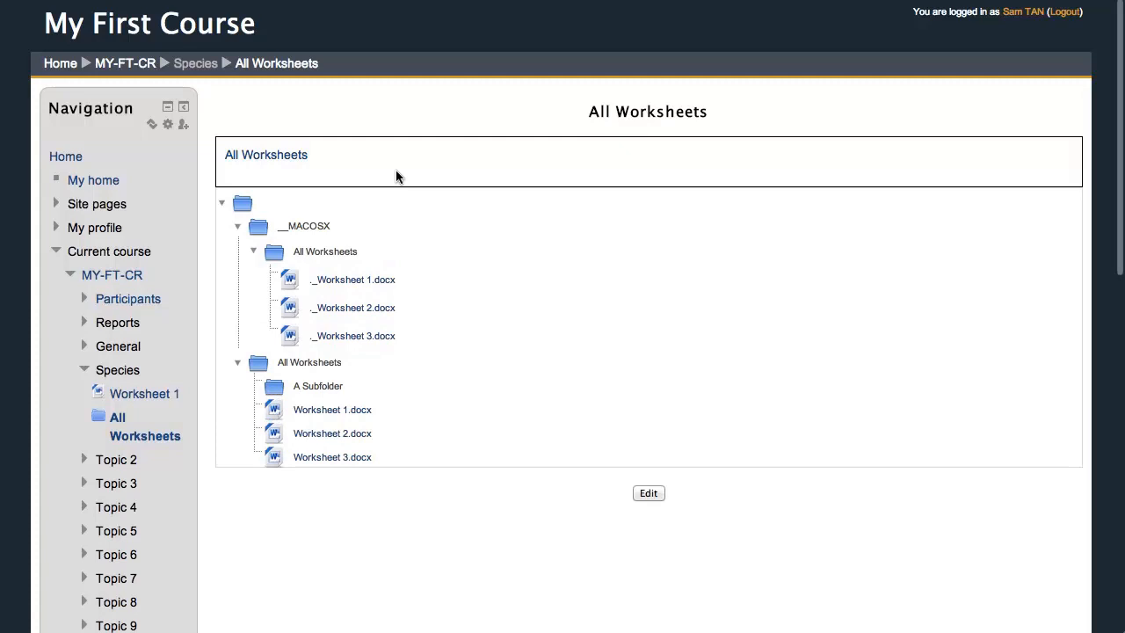
pyautogui.moveTo(397, 302)
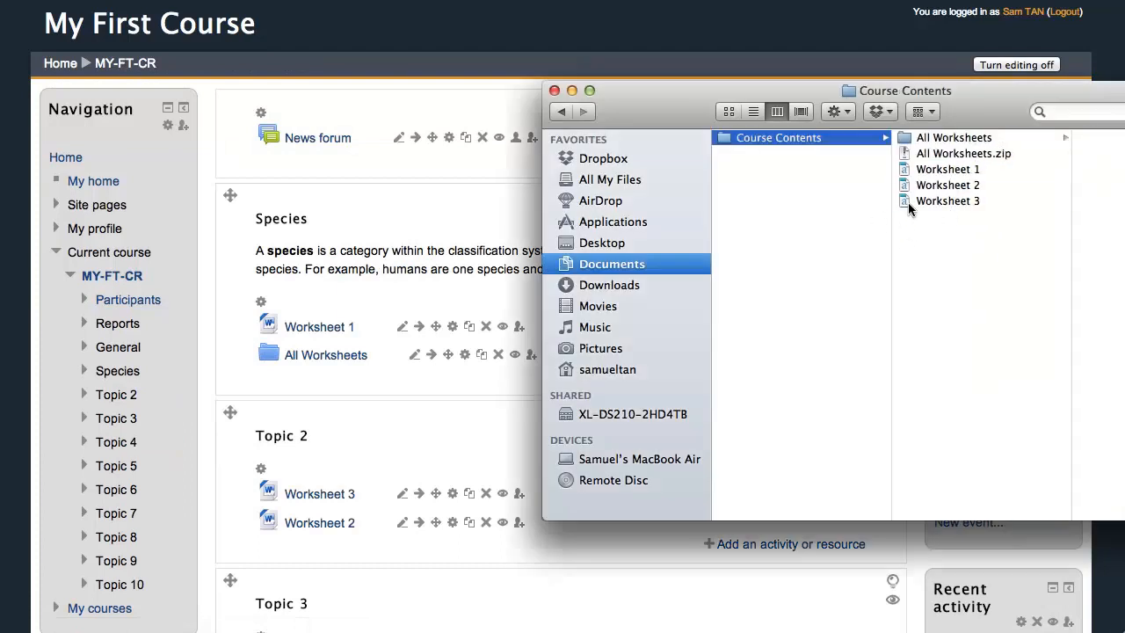
# Return from the folder listing to the course page
pyautogui.click(947, 200)
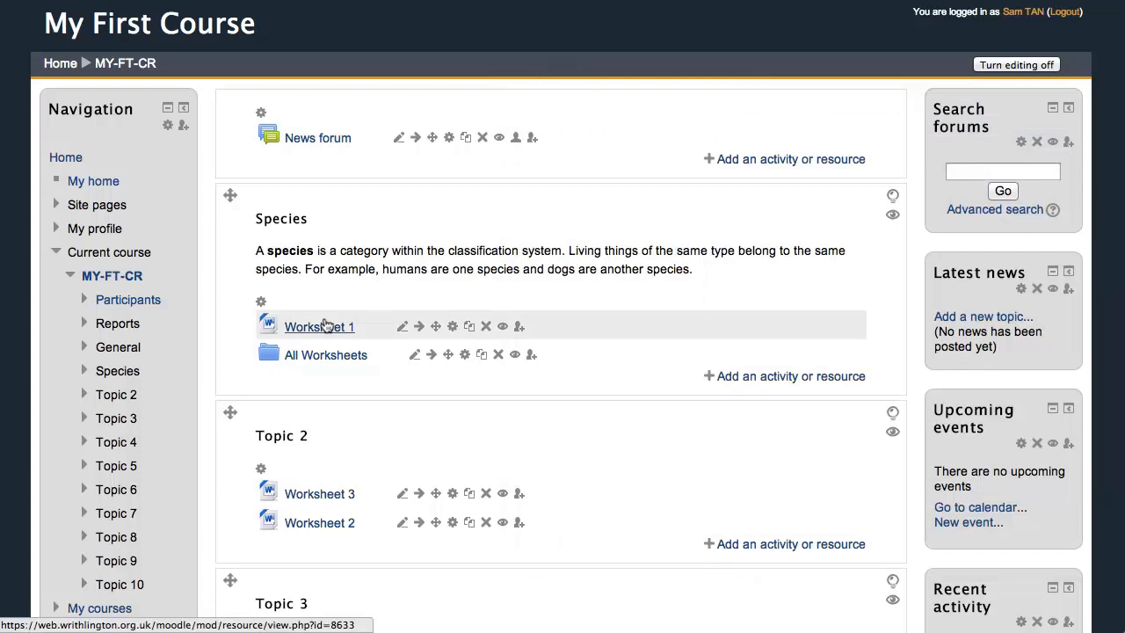
pyautogui.moveTo(332, 326)
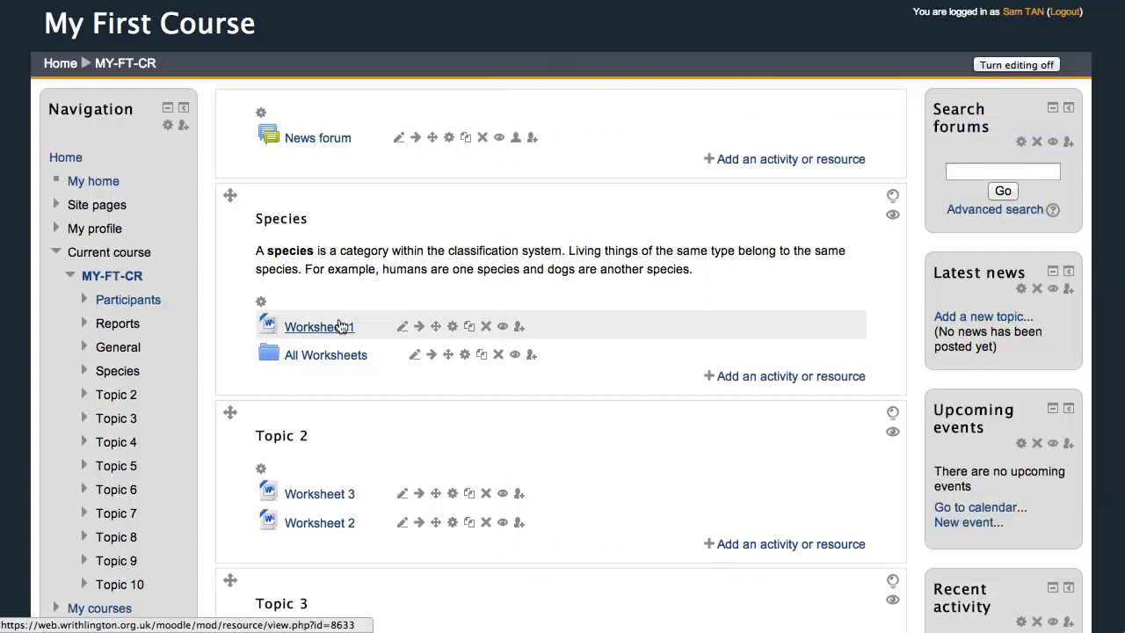
pyautogui.moveTo(273, 327)
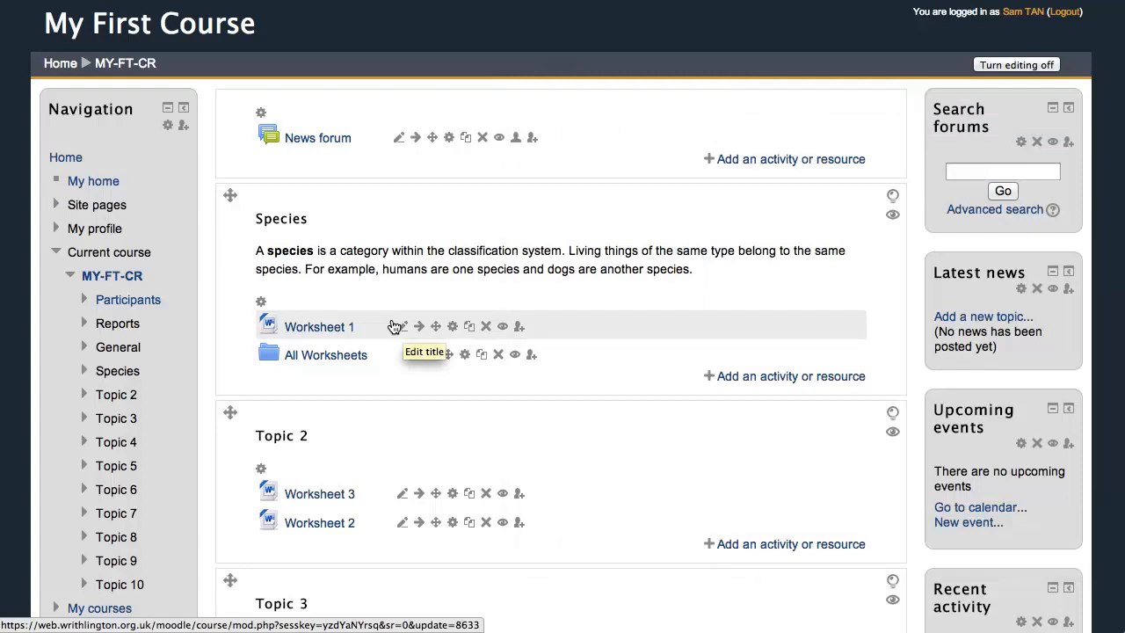
pyautogui.moveTo(417, 356)
pyautogui.write('Worksheet 1 f')
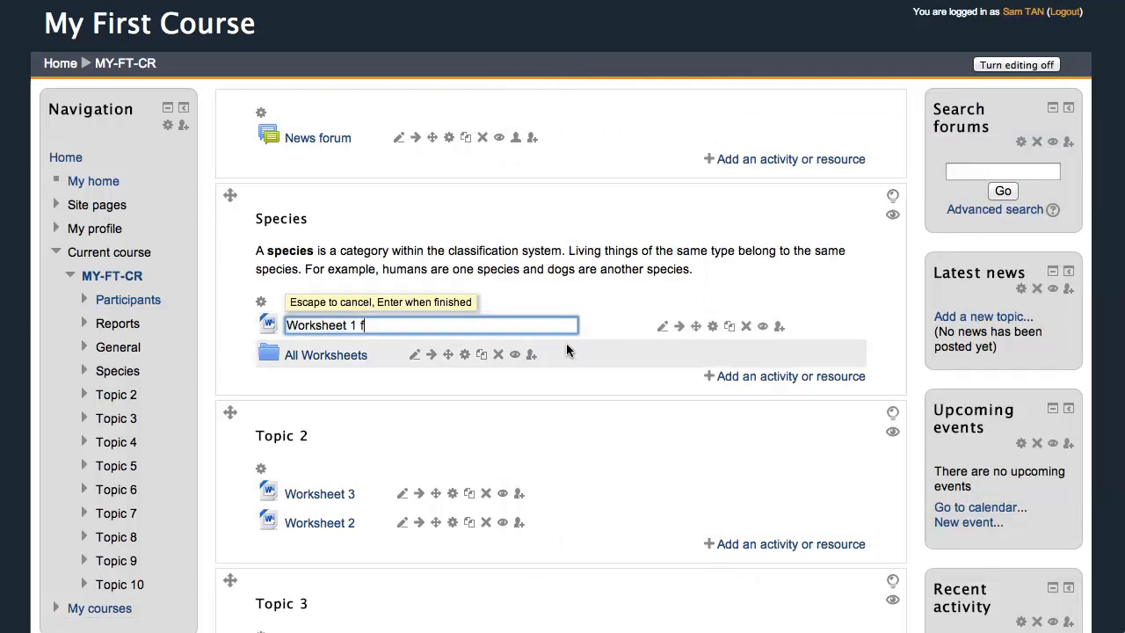
# Rename the Species worksheet to 'Worksheet 1 for Lesson 1'
pyautogui.write('or Lesson 1')
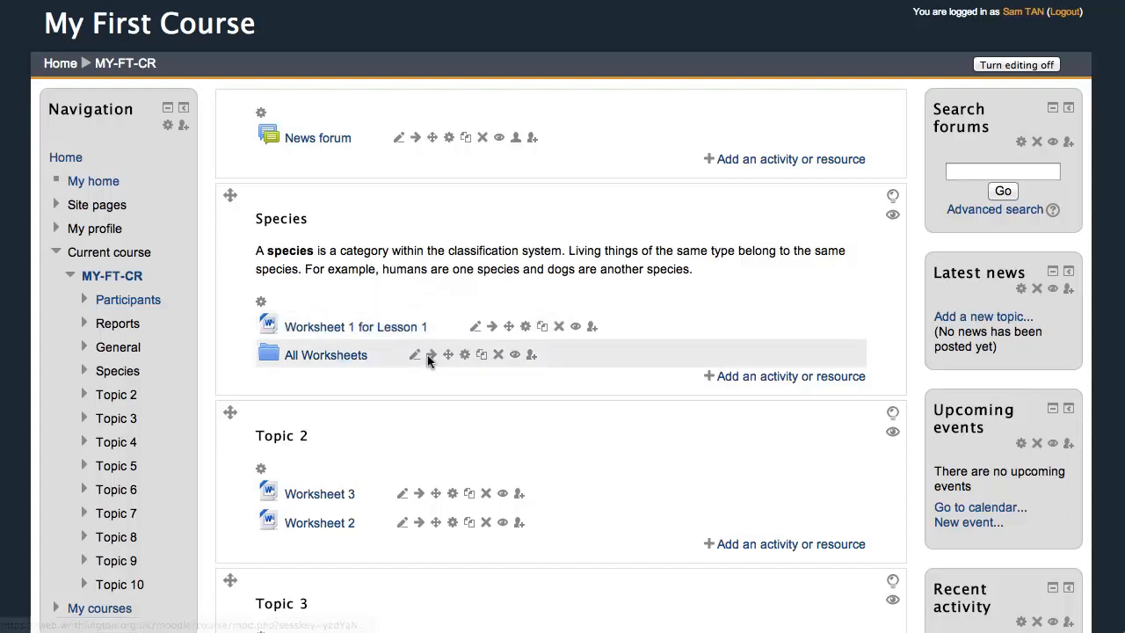
pyautogui.moveTo(355, 327)
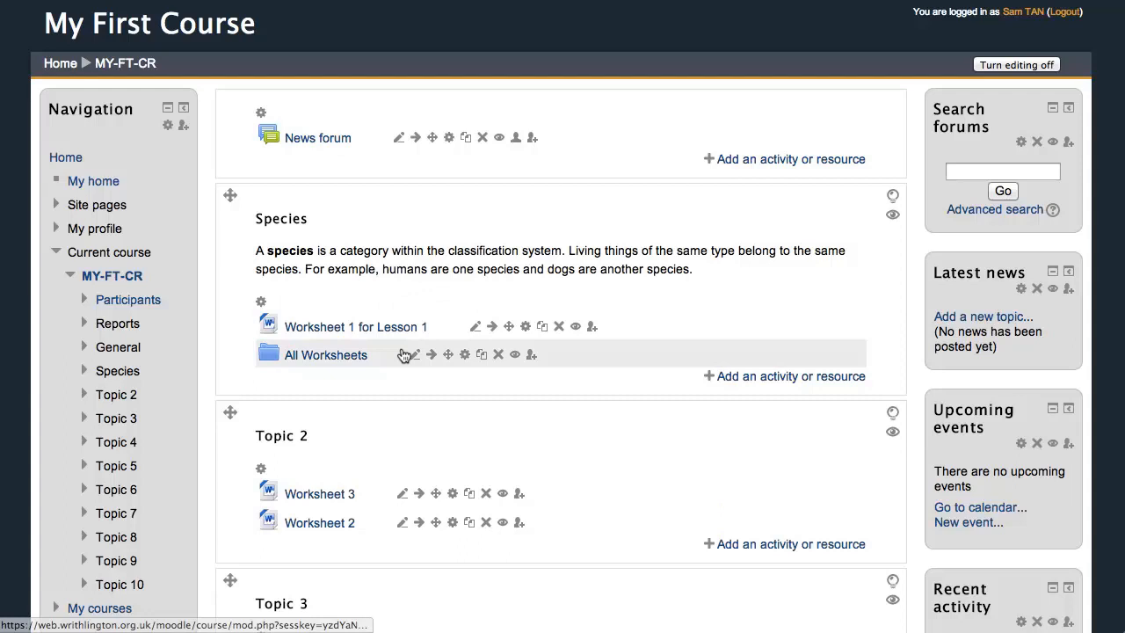
pyautogui.moveTo(407, 355)
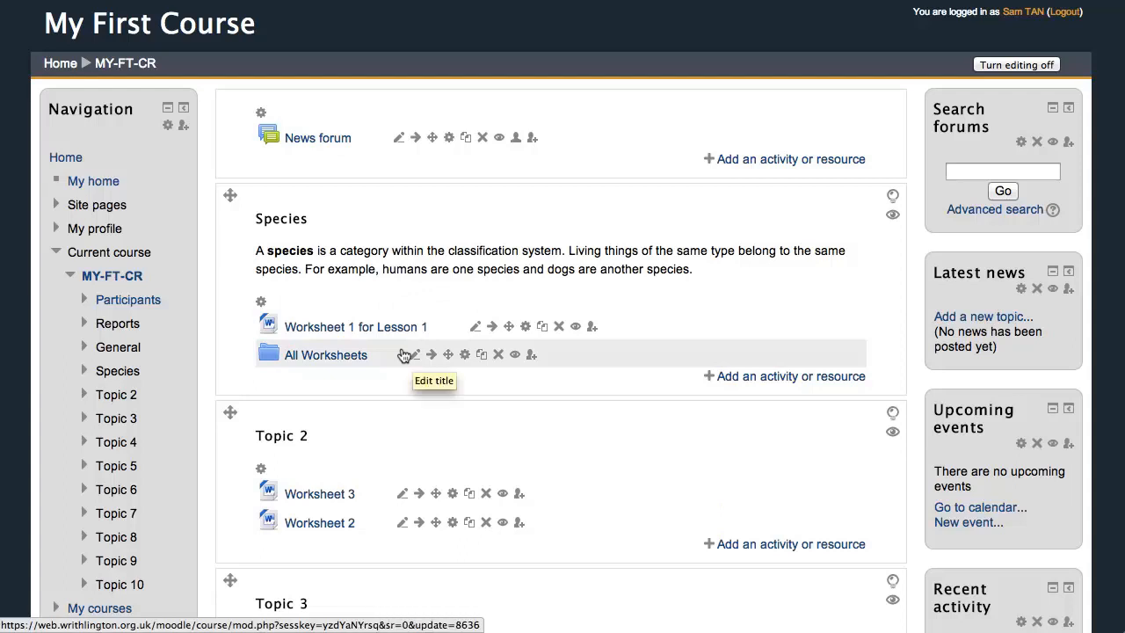
# Rename the All Worksheets folder to 'All Worksheets for the Term'
pyautogui.click(405, 353)
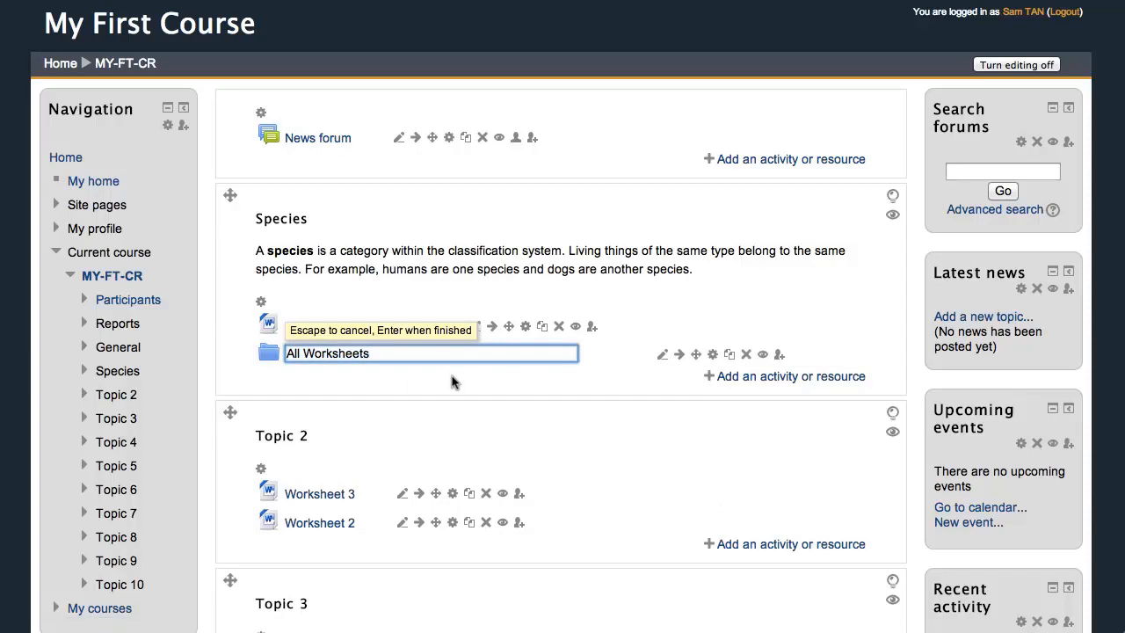
pyautogui.write('for the Term')
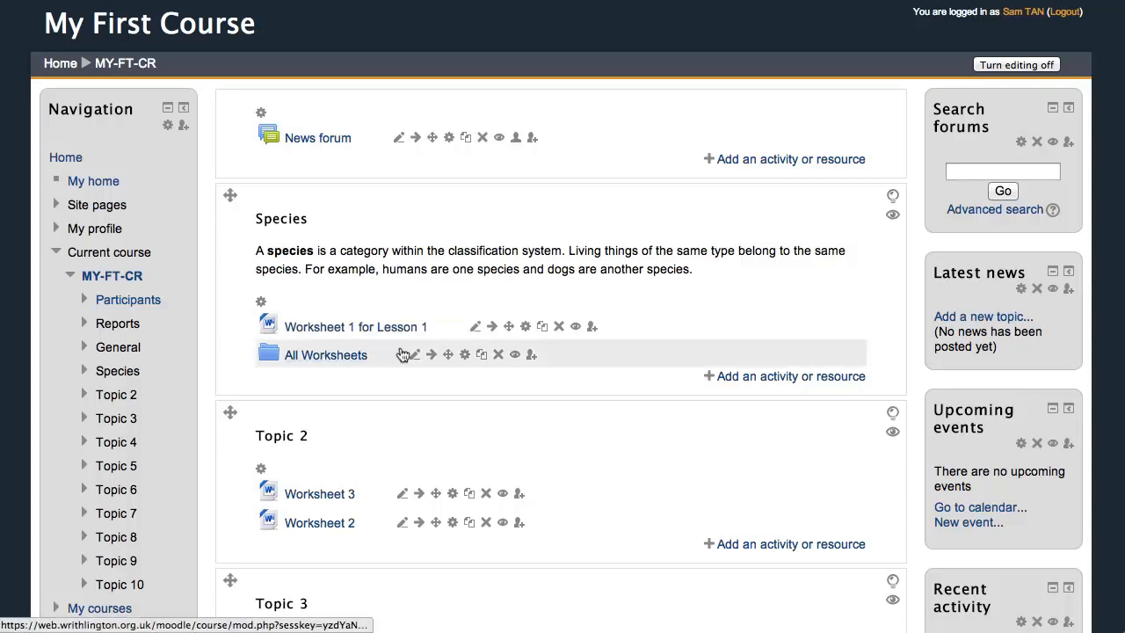
pyautogui.click(411, 355)
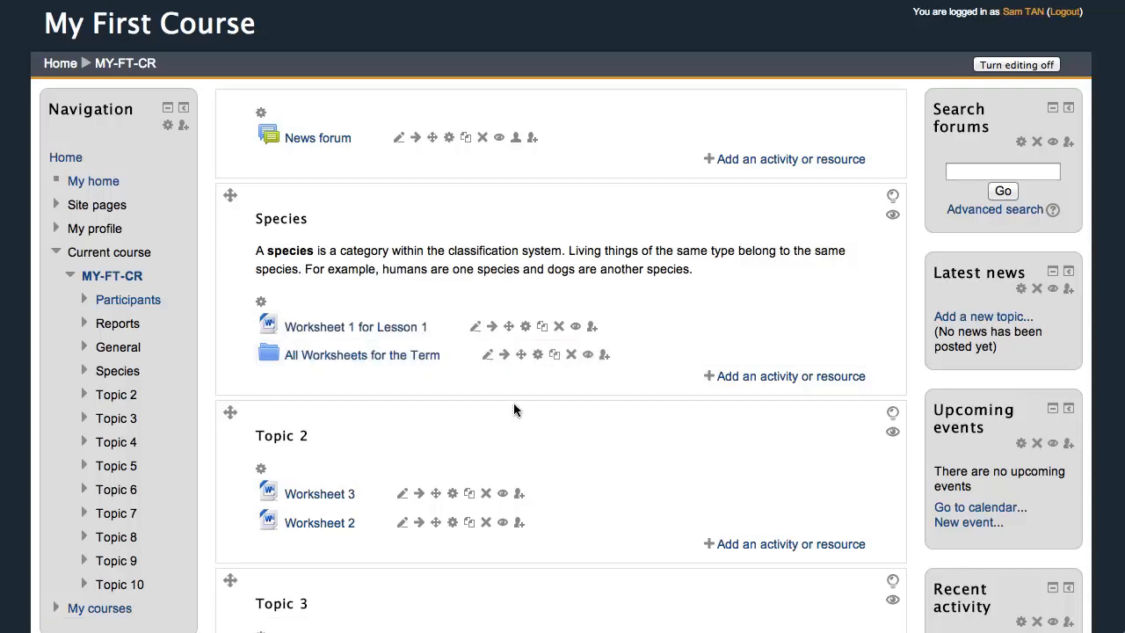
pyautogui.moveTo(602, 429)
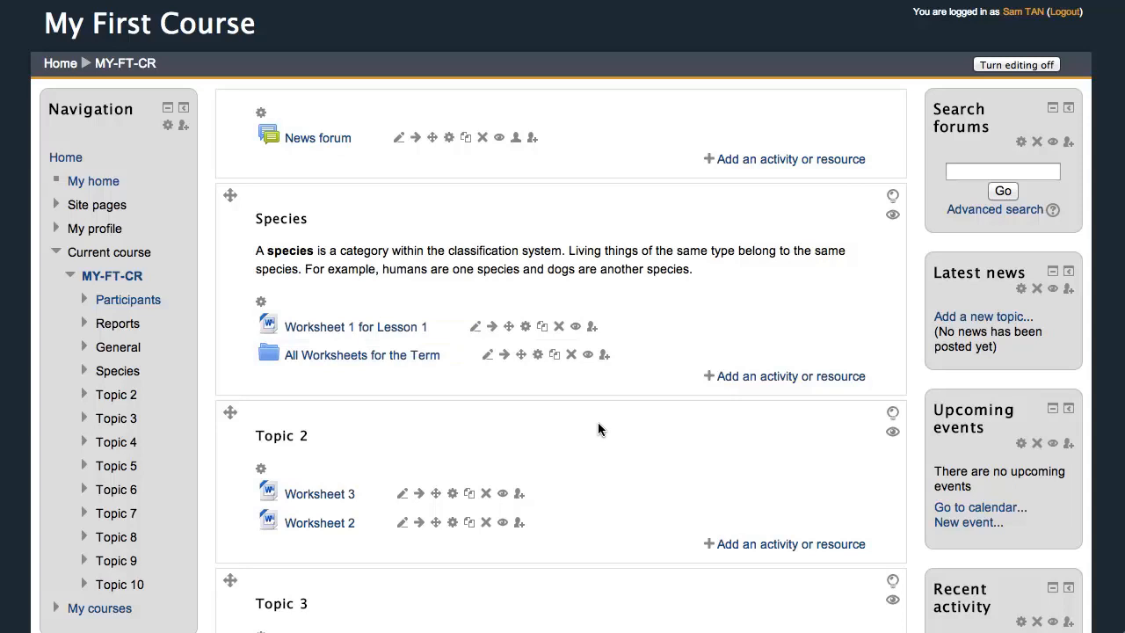
# Drag the All Worksheets for the Term folder above Worksheet 1 for Lesson 1 in Species
pyautogui.scroll(-3)
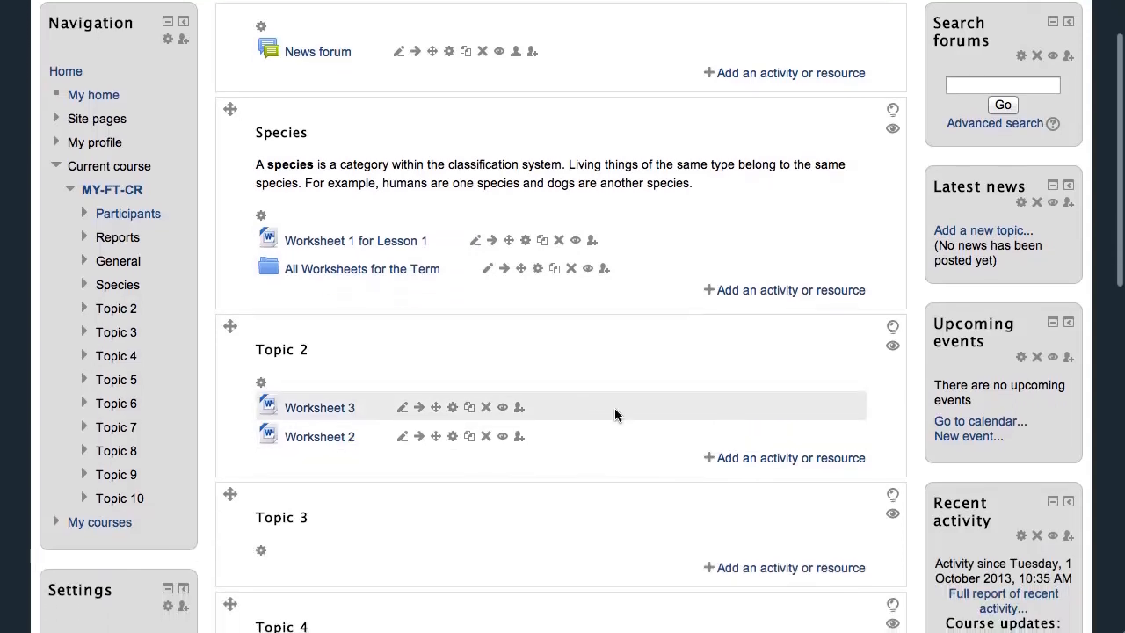
pyautogui.moveTo(431, 393)
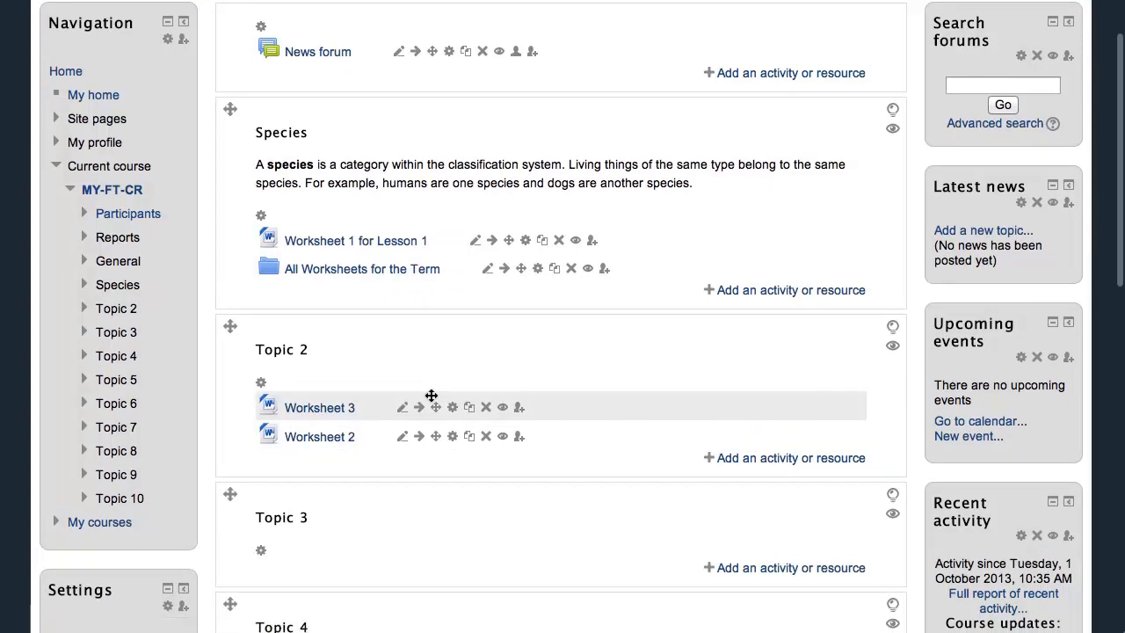
pyautogui.moveTo(543, 409)
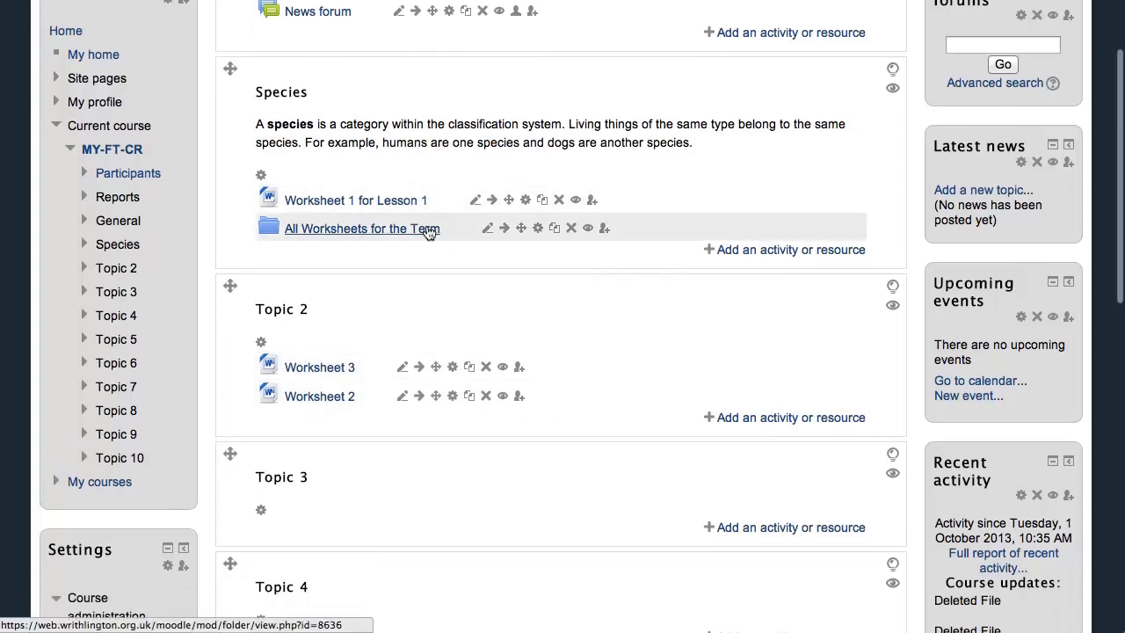
pyautogui.moveTo(644, 306)
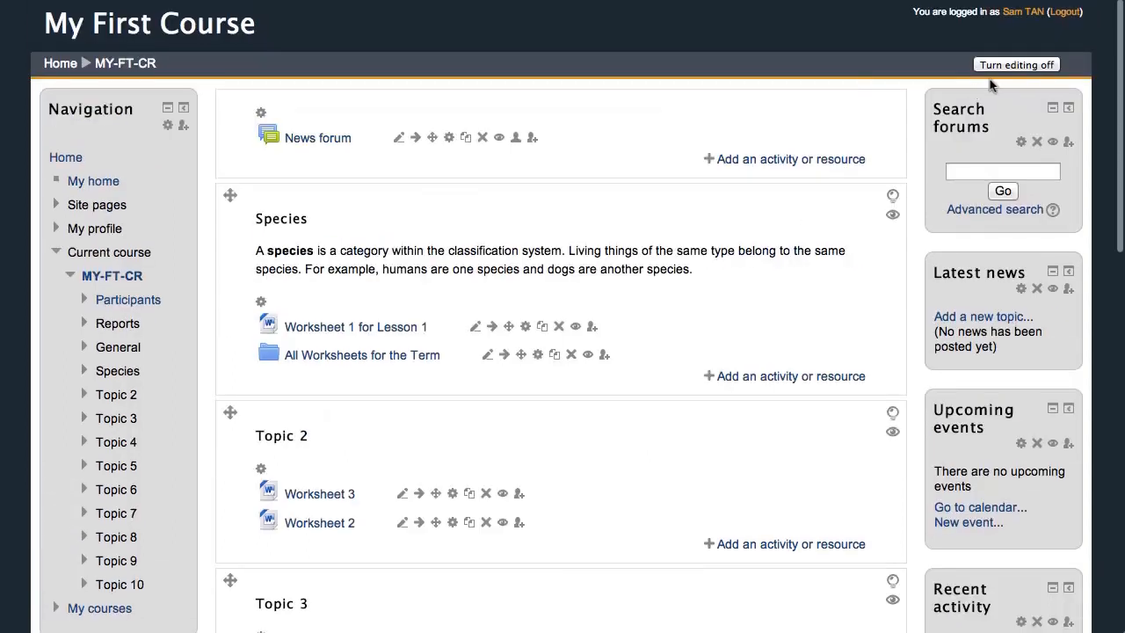
pyautogui.scroll(-3)
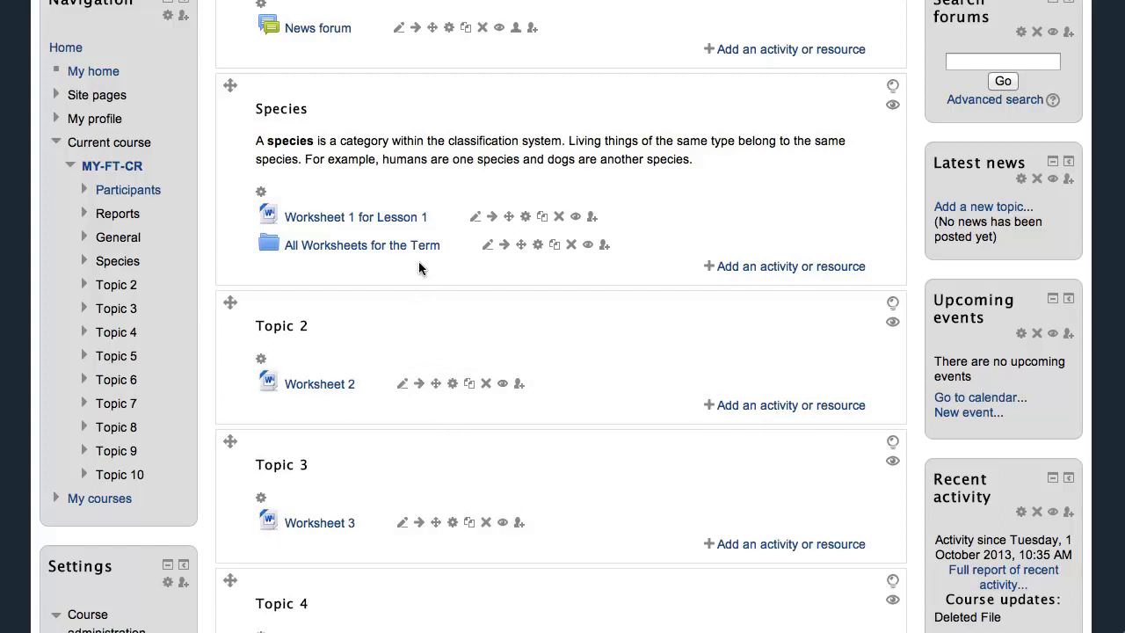
pyautogui.moveTo(517, 244)
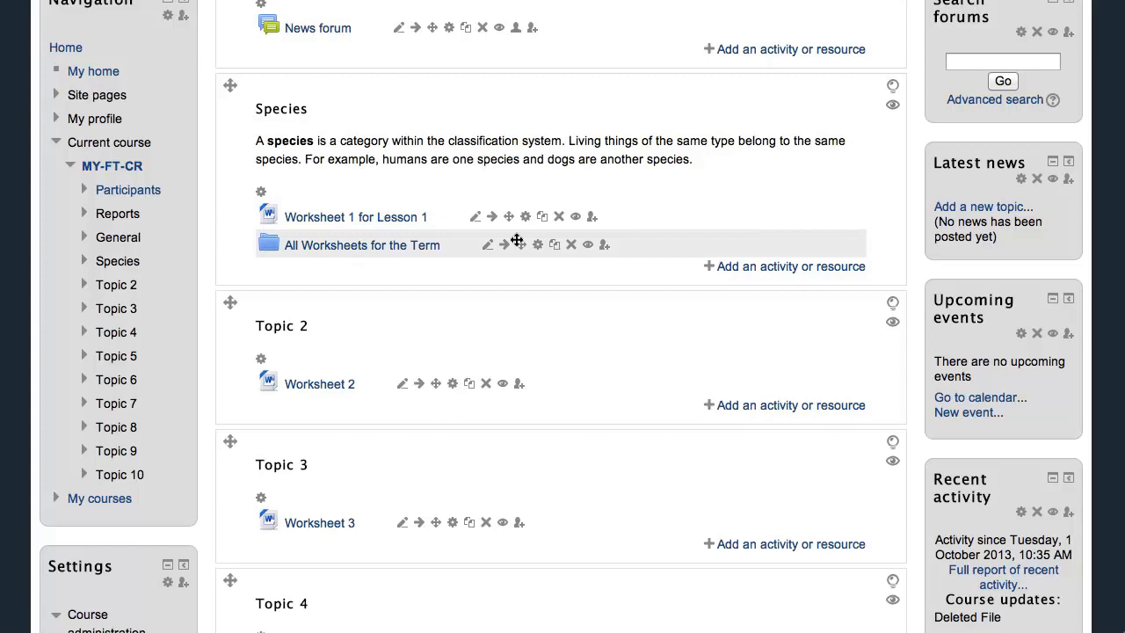
pyautogui.moveTo(517, 244)
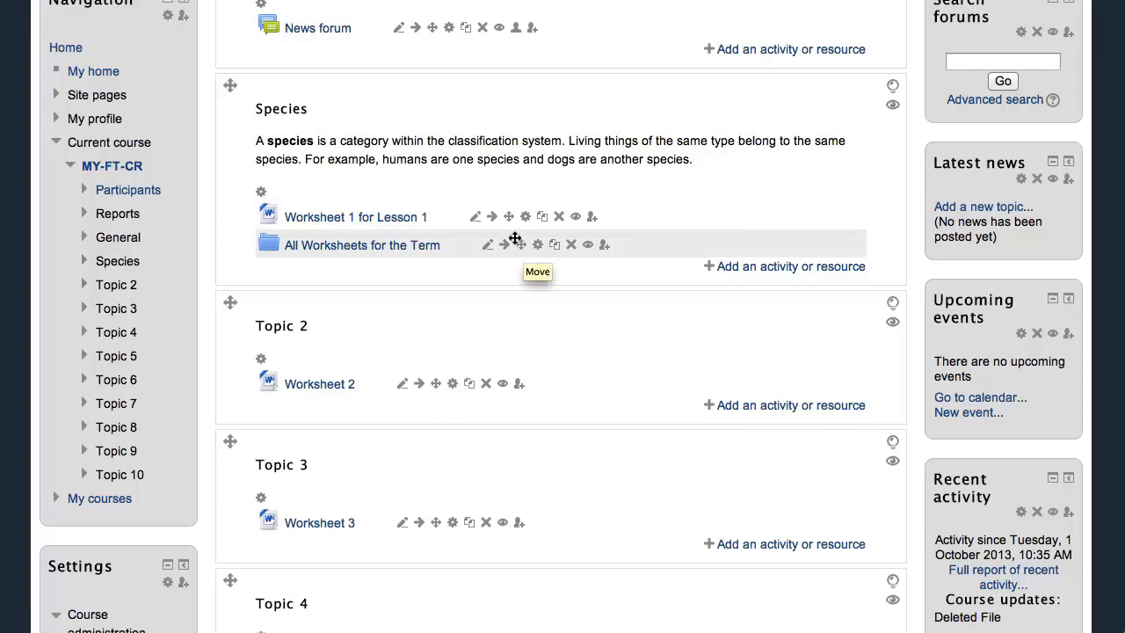
pyautogui.moveTo(513, 244); pyautogui.dragTo(514, 214)
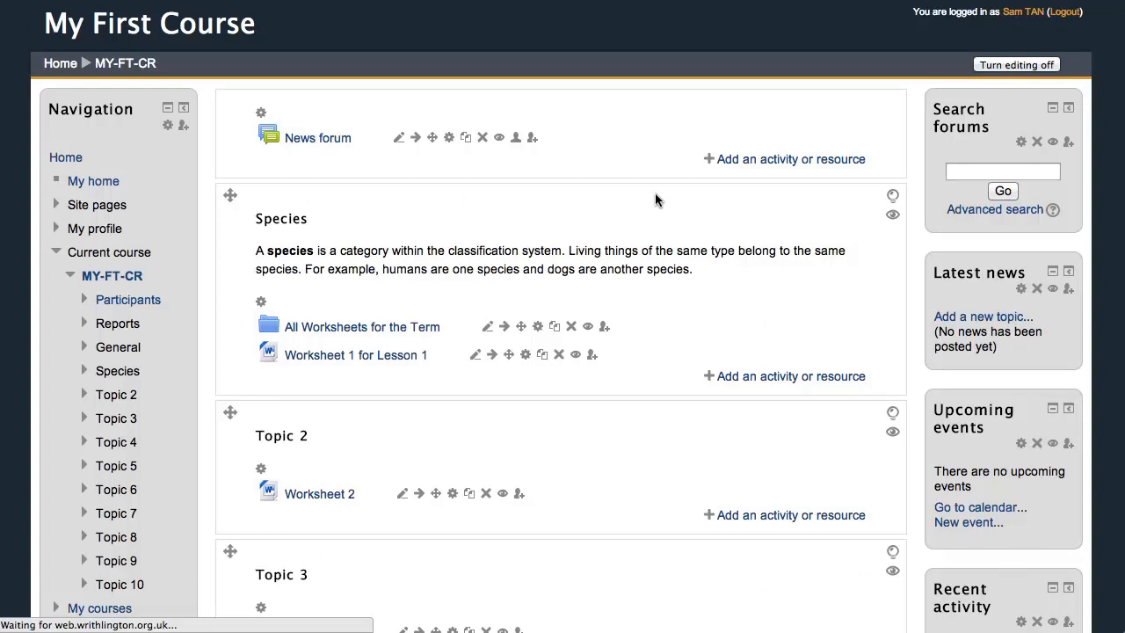
# Turn editing off so the course shows as students see it
pyautogui.click(1015, 63)
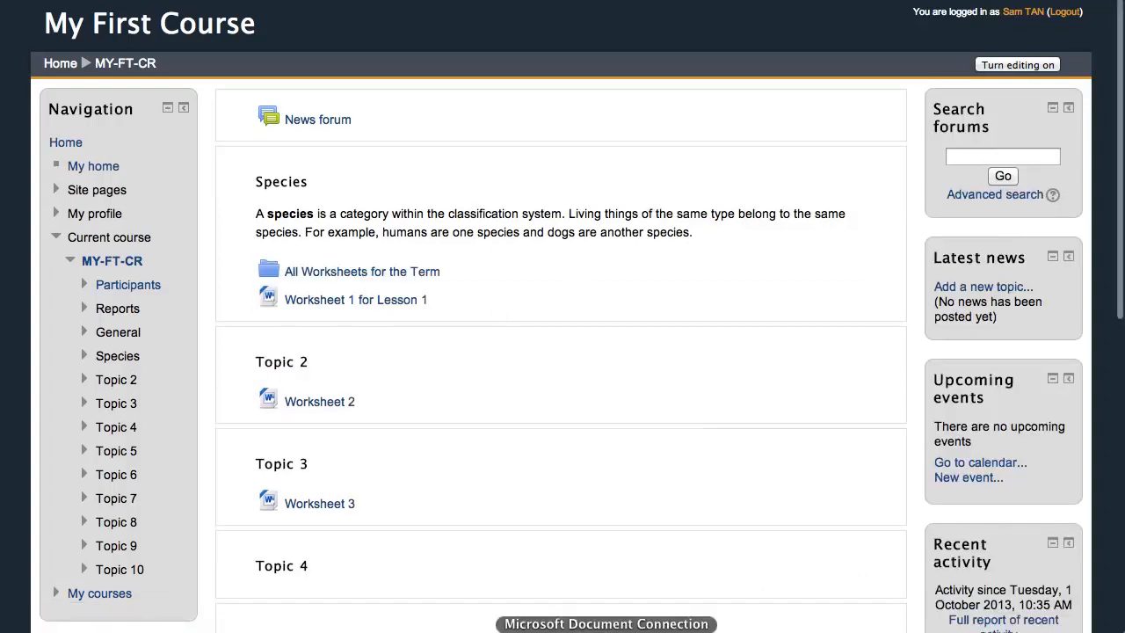